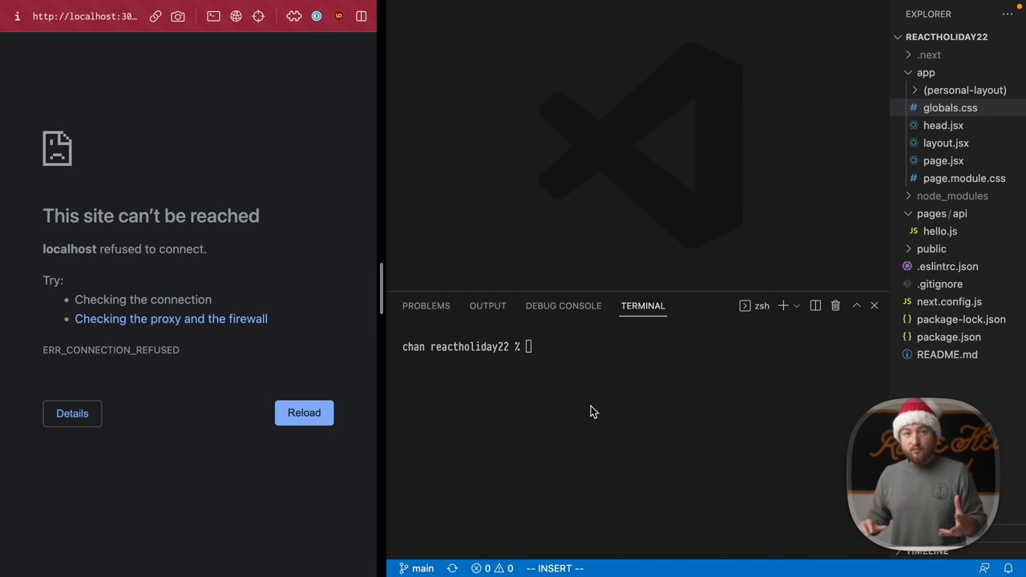
Step: Run npm run dev in the terminal and reload localhost:3000 in the browser
{"action": "type", "text": "npm"}
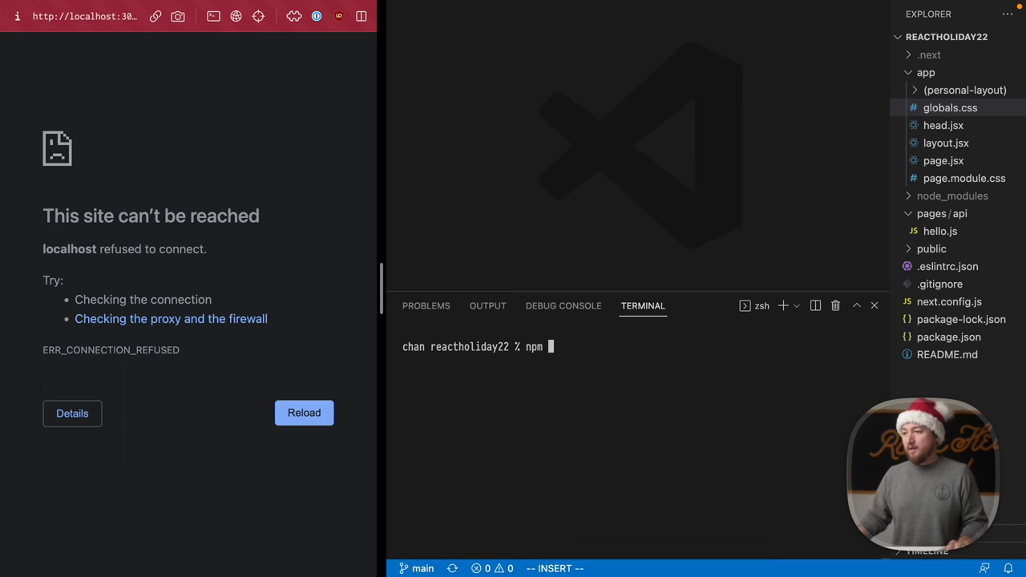
{"action": "type", "text": "run dev"}
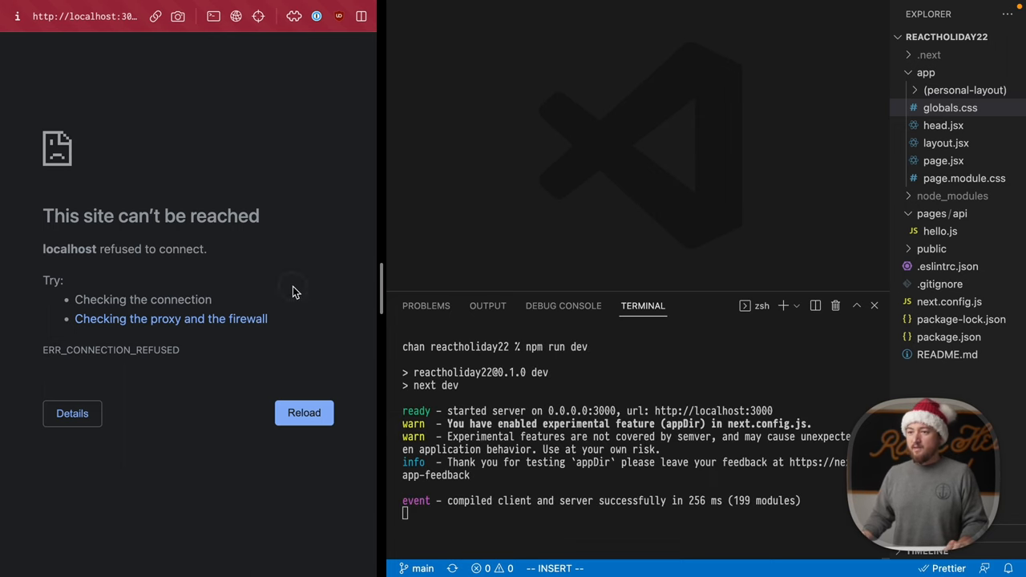
{"action": "left_click", "coordinate": [303, 414]}
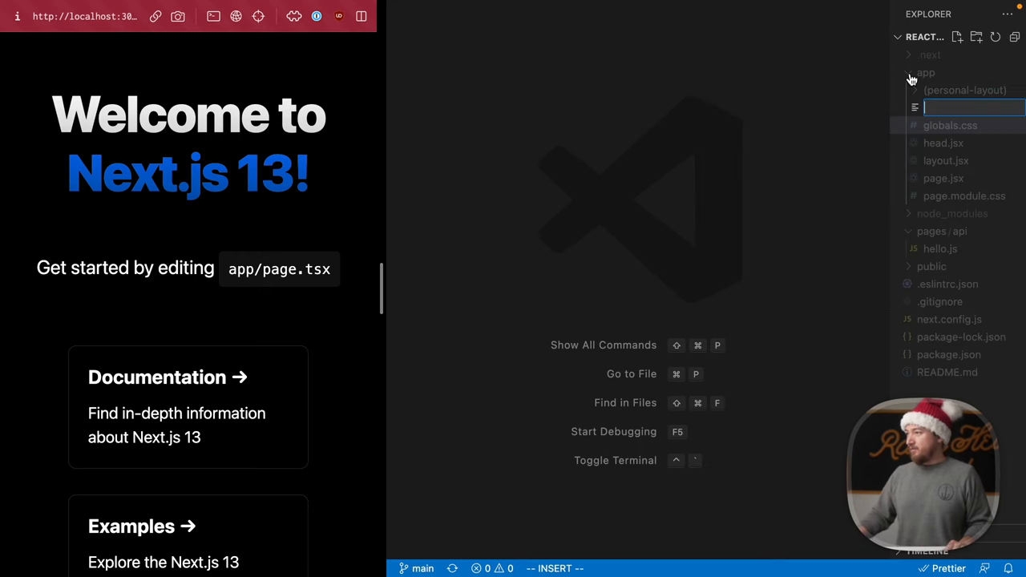
Step: Create app/hello/page.jsx exporting HelloPage that returns <p>Hello!</p>
{"action": "type", "text": "hello"}
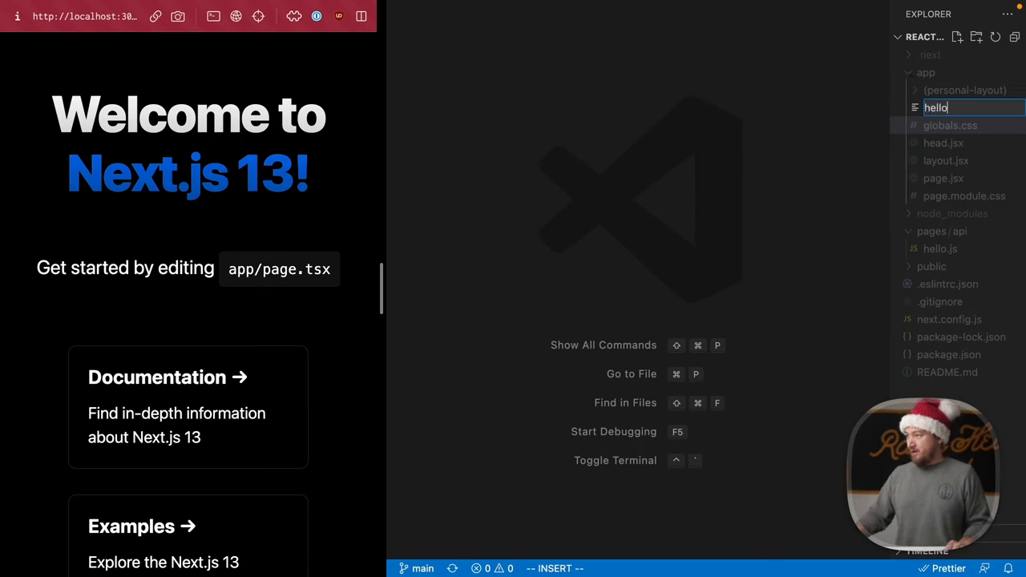
{"action": "type", "text": "/page.jsx"}
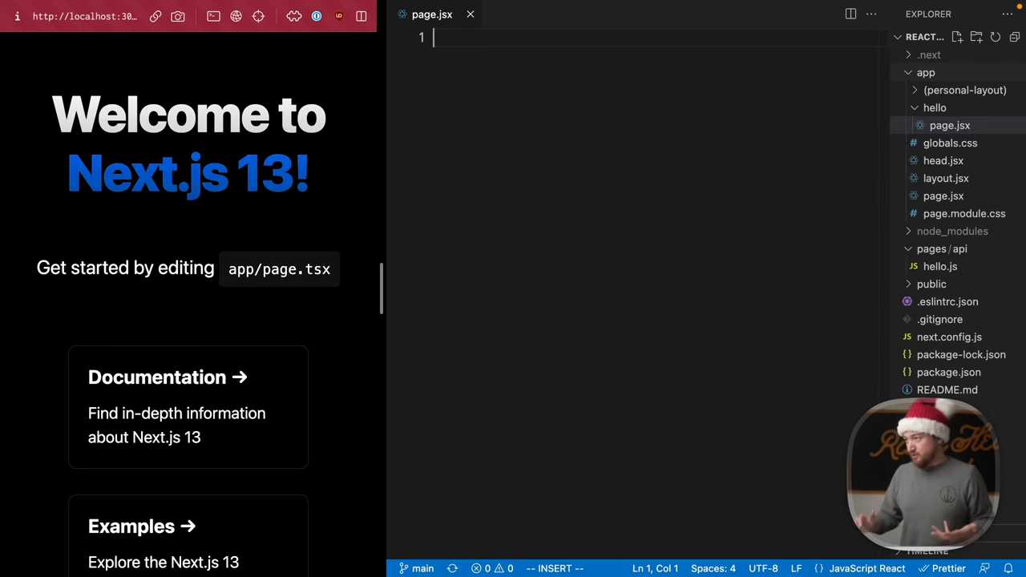
{"action": "type", "text": "export default functino"}
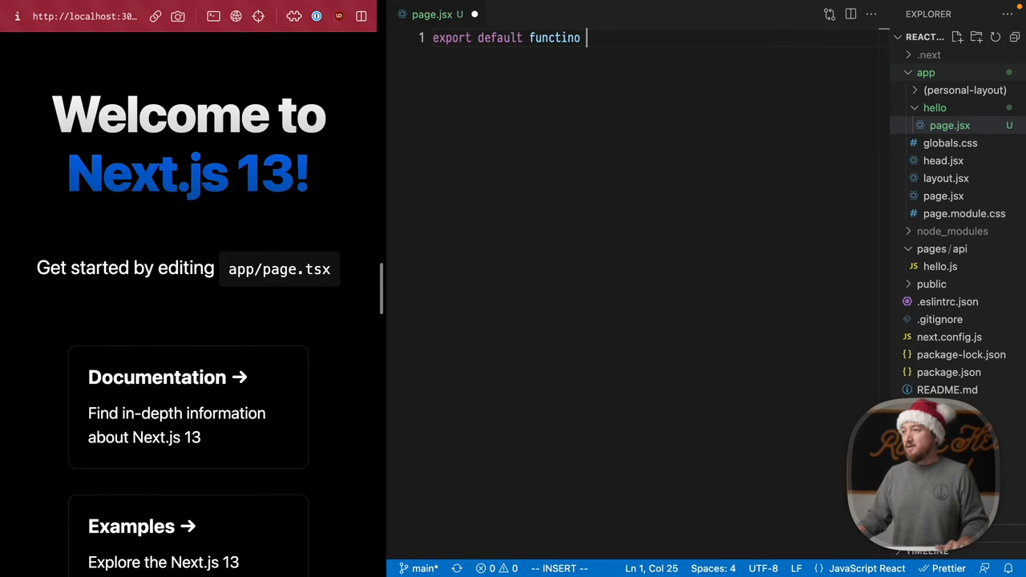
{"action": "type", "text": "HelloPage() {"}
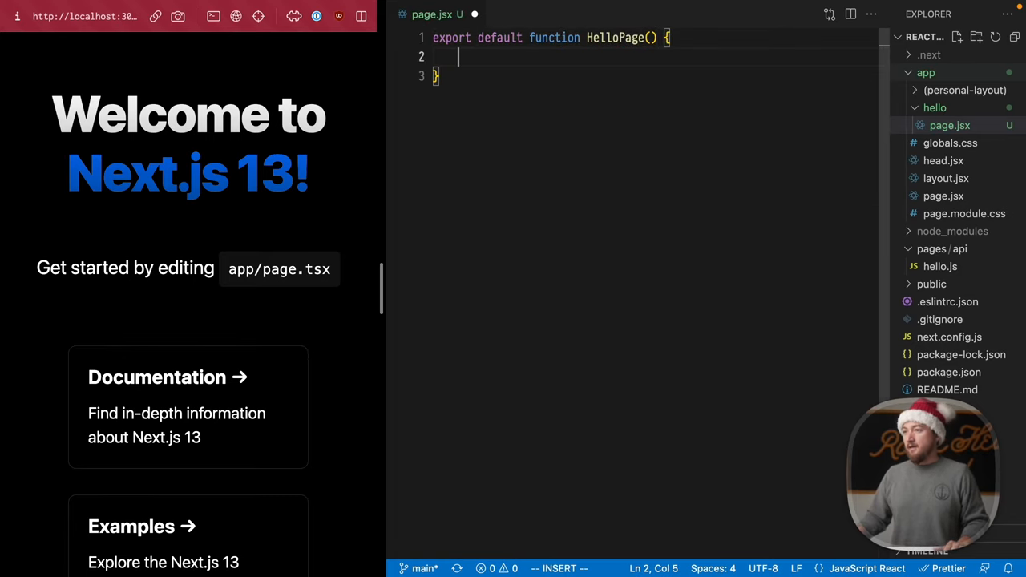
{"action": "type", "text": "return p"}
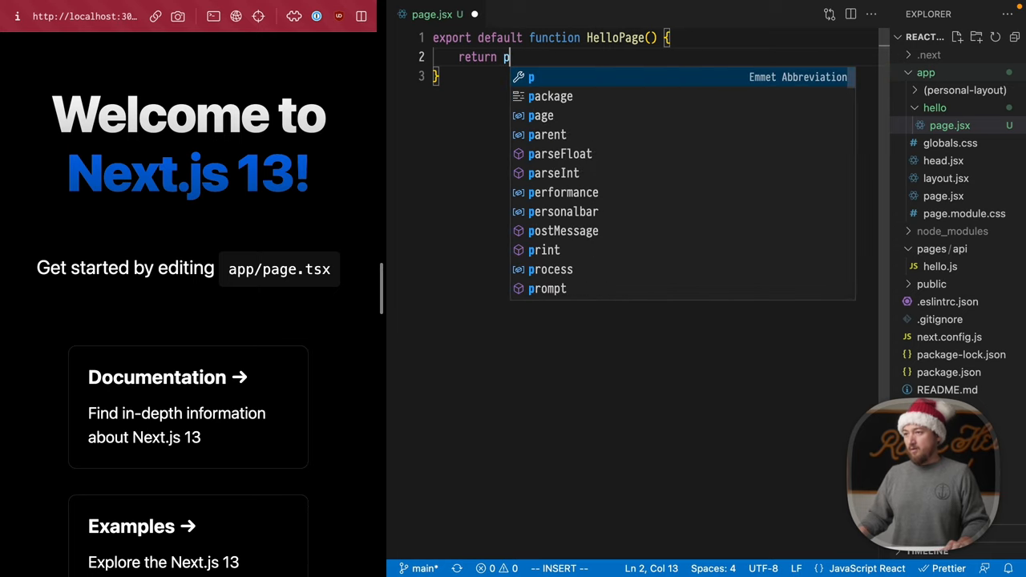
{"action": "type", "text": "<p>Hello!</p>;"}
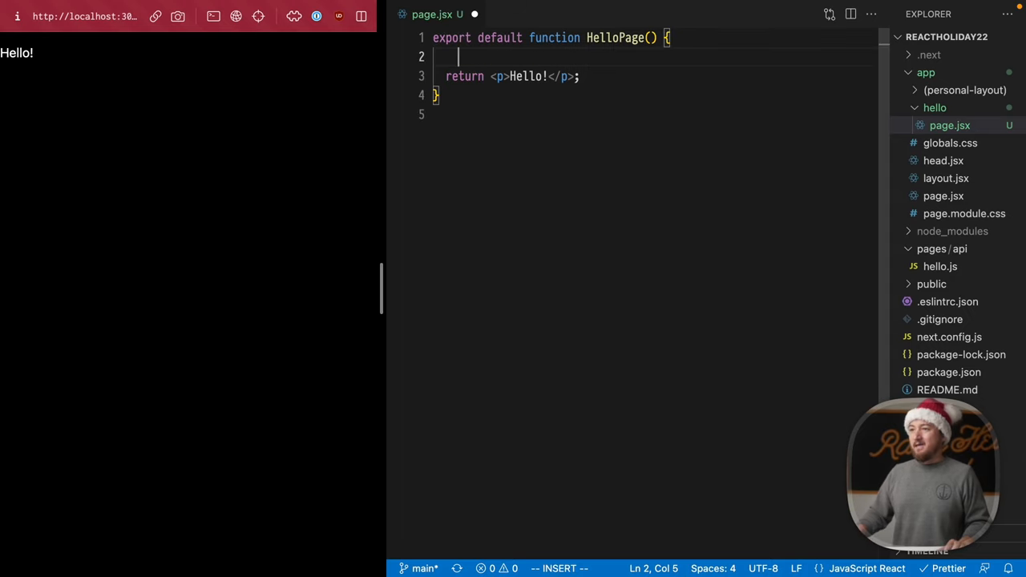
{"action": "type", "text": "let req"}
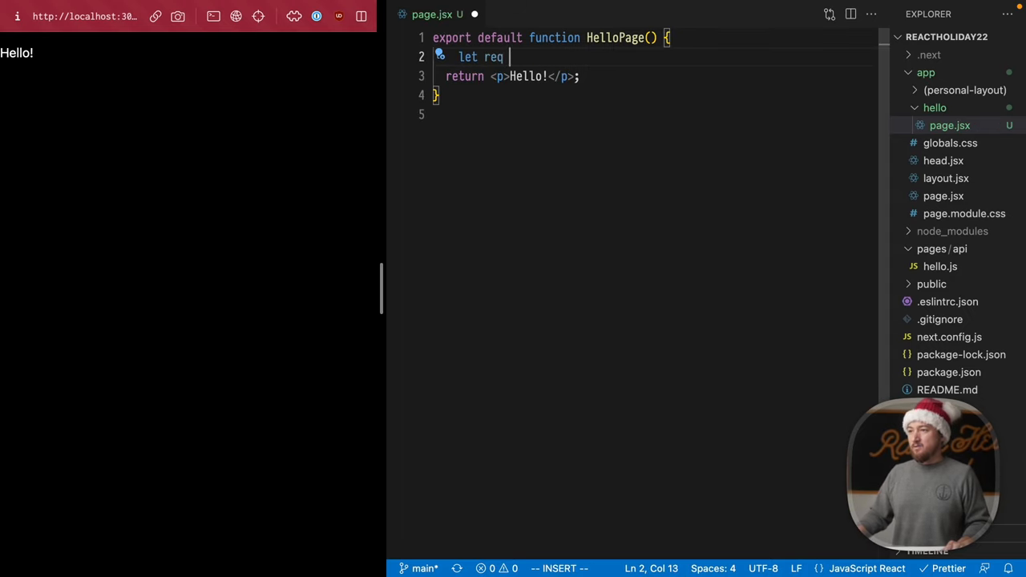
{"action": "type", "text": "= await fetch("}
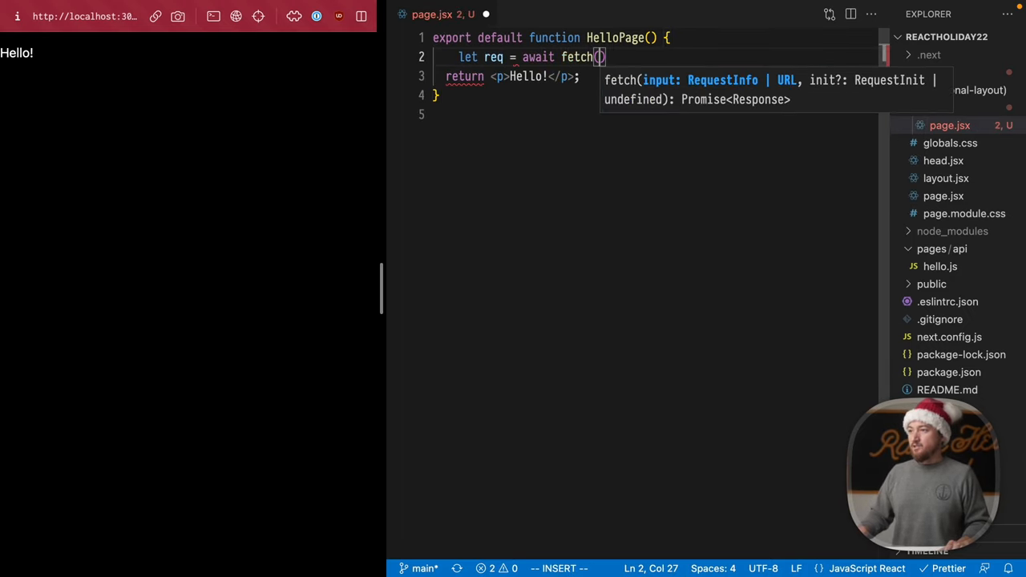
{"action": "type", "text": "\"http:"}
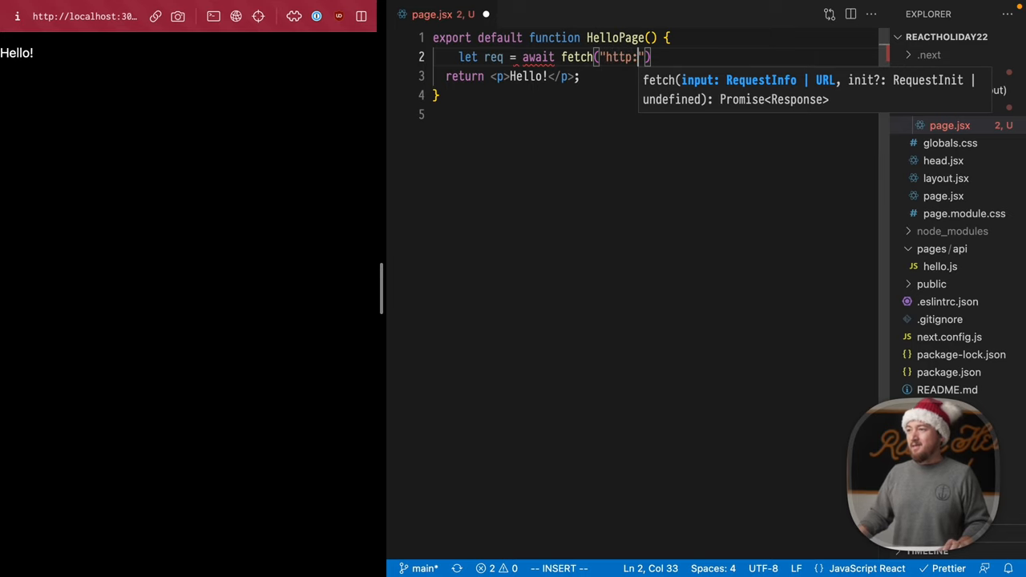
{"action": "type", "text": "//localhost"}
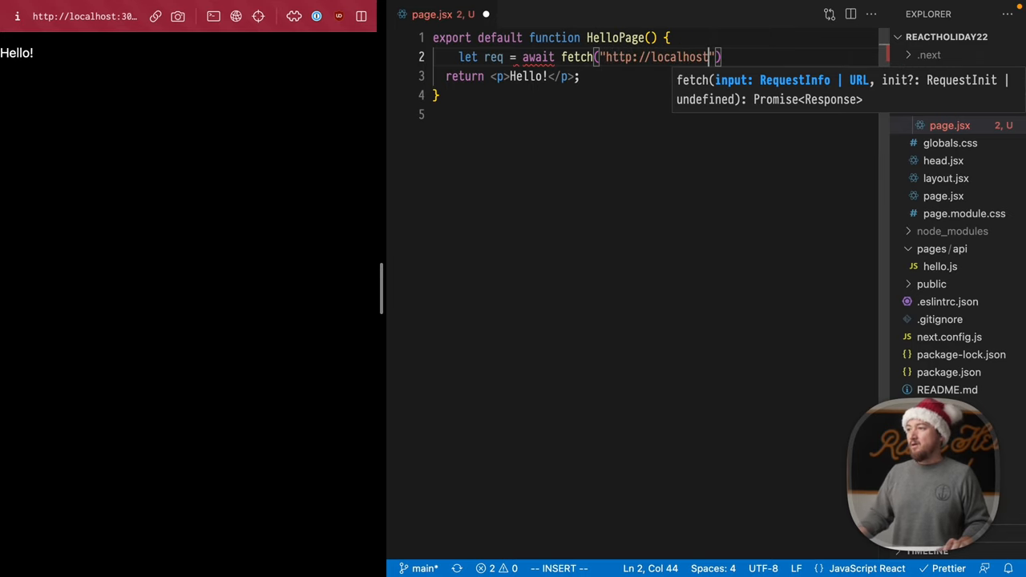
{"action": "type", "text": ":3000/"}
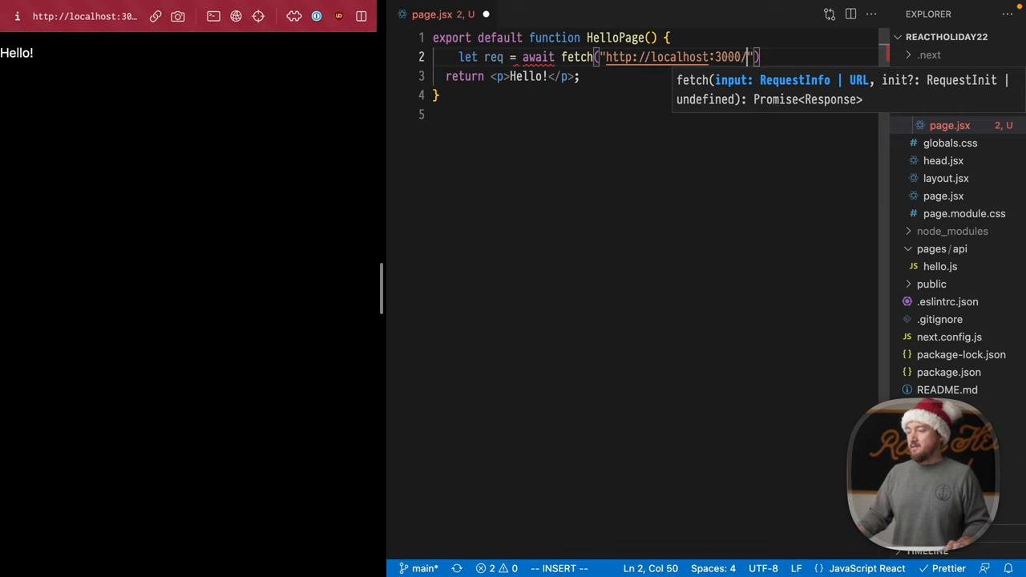
{"action": "type", "text": "api/hello"}
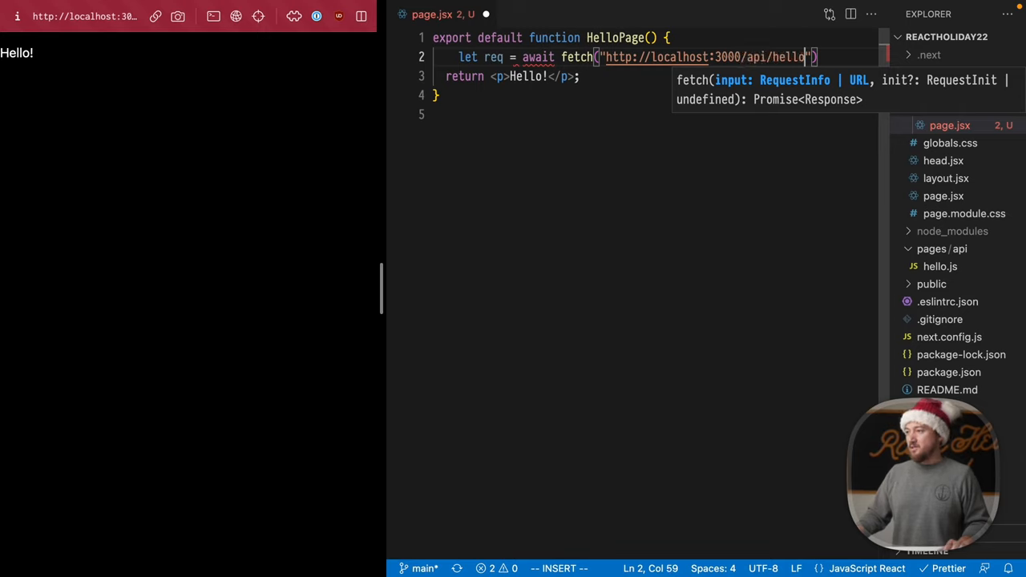
{"action": "key", "text": "Escape"}
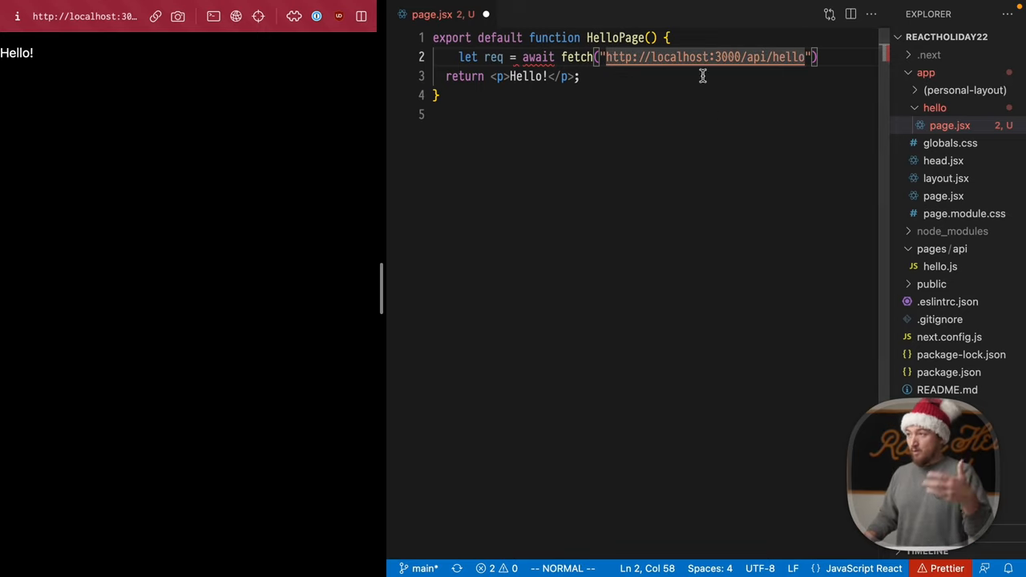
{"action": "mouse_move", "coordinate": [753, 57]}
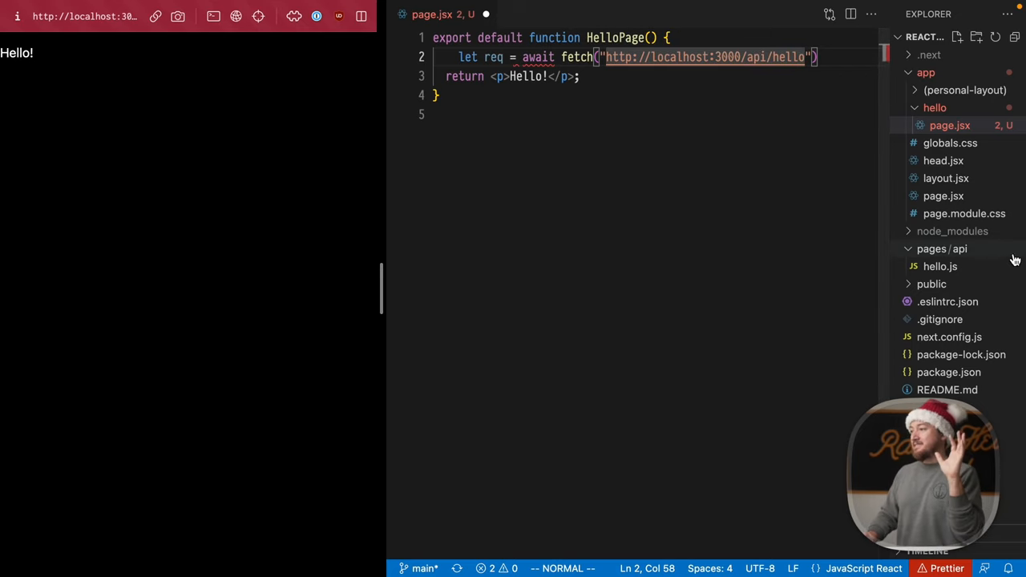
{"action": "left_click", "coordinate": [940, 248]}
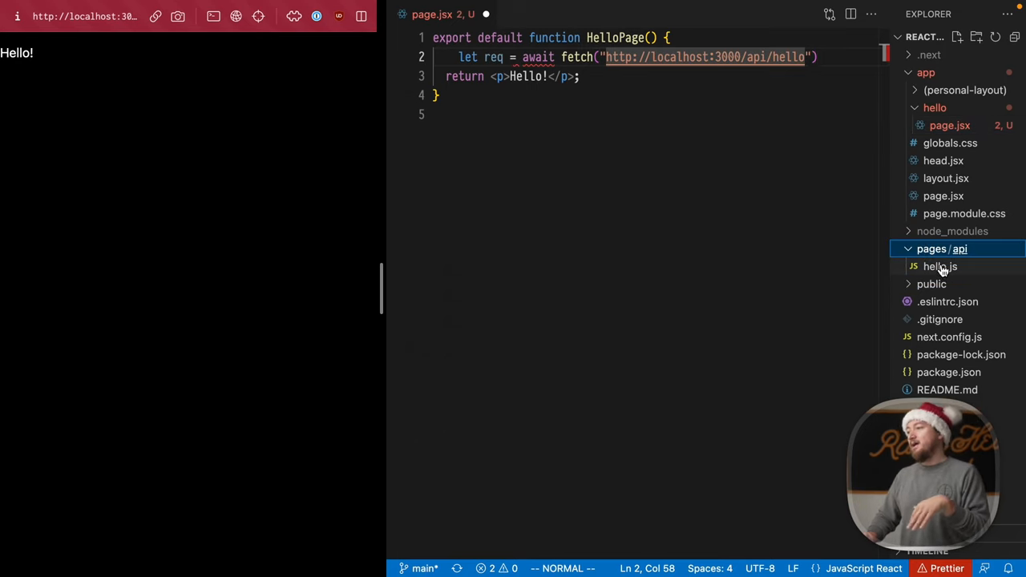
{"action": "left_click", "coordinate": [940, 266]}
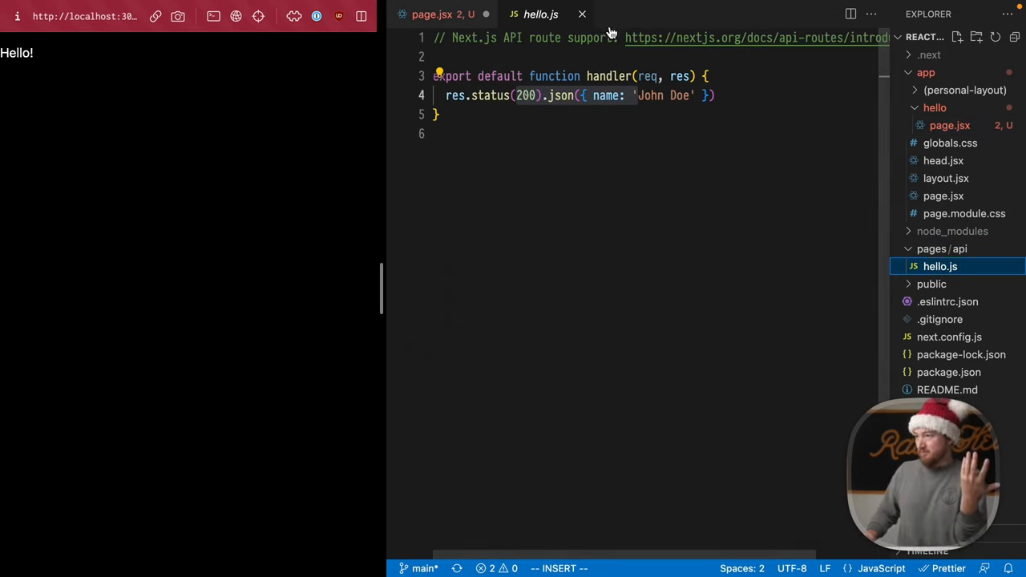
{"action": "double_click", "coordinate": [666, 96]}
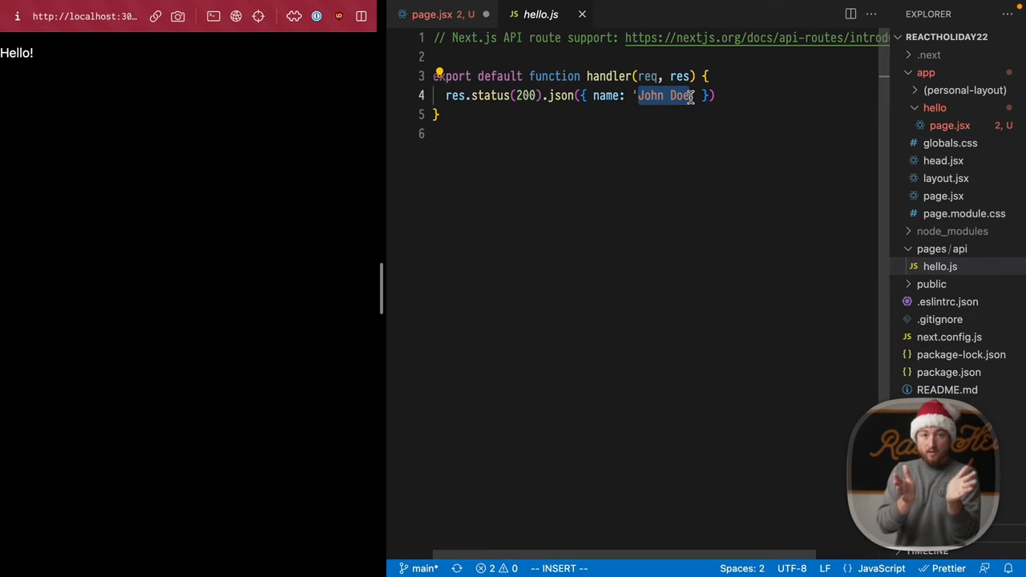
{"action": "left_click", "coordinate": [582, 14]}
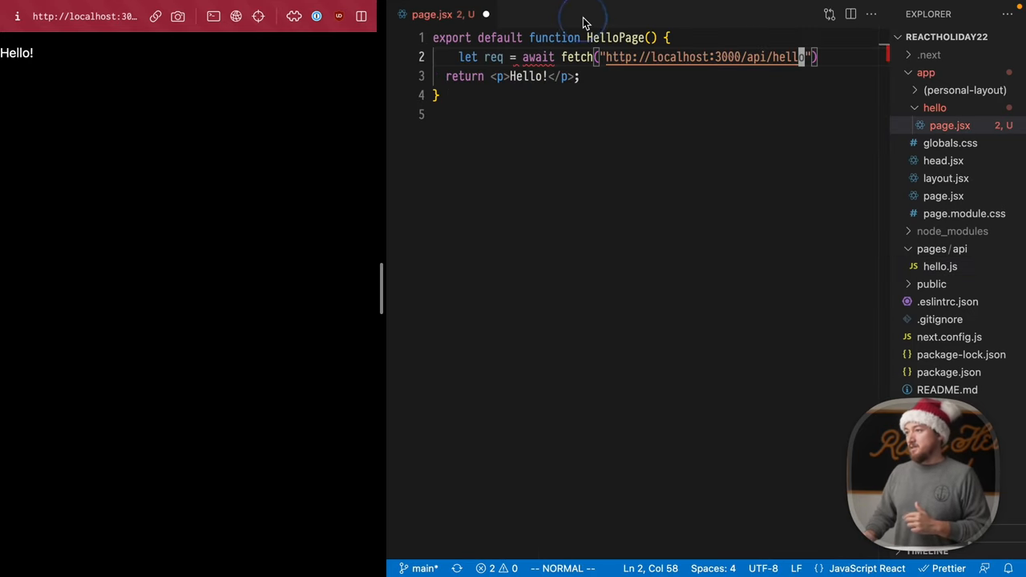
{"action": "mouse_move", "coordinate": [682, 90]}
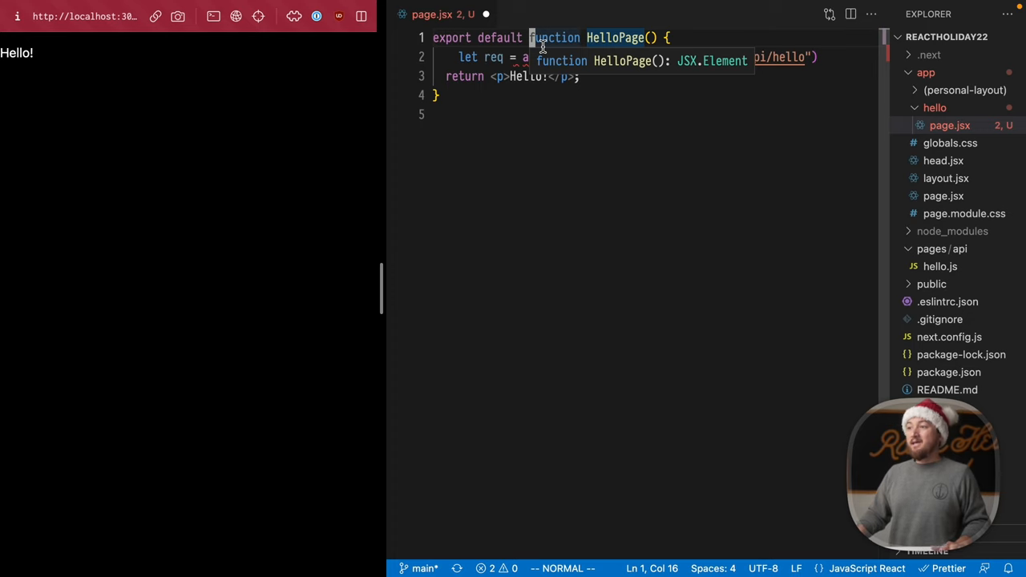
Step: Make HelloPage async, await req.json() into data, and render Hello {data.name}!
{"action": "type", "text": "async"}
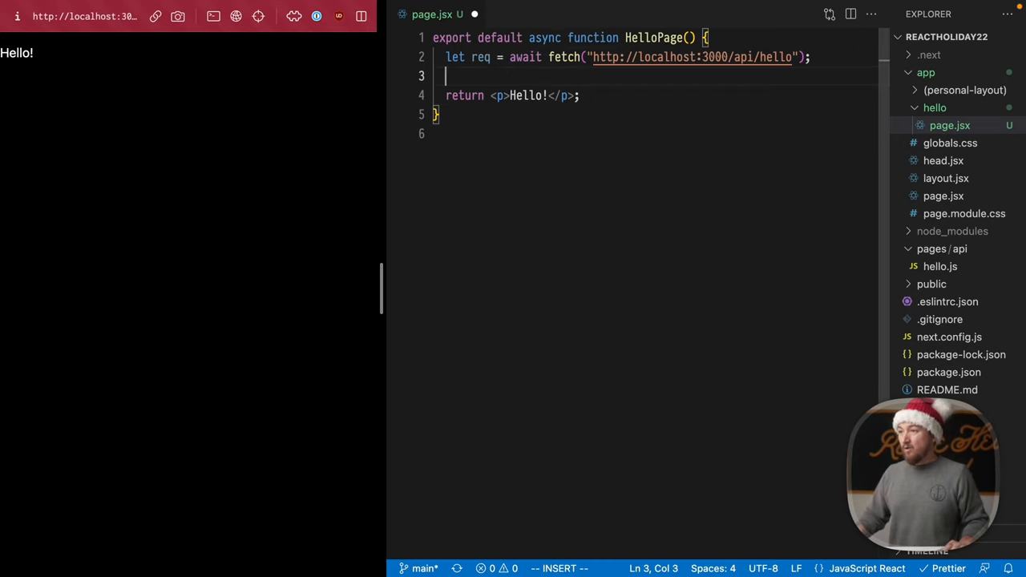
{"action": "type", "text": "let data ="}
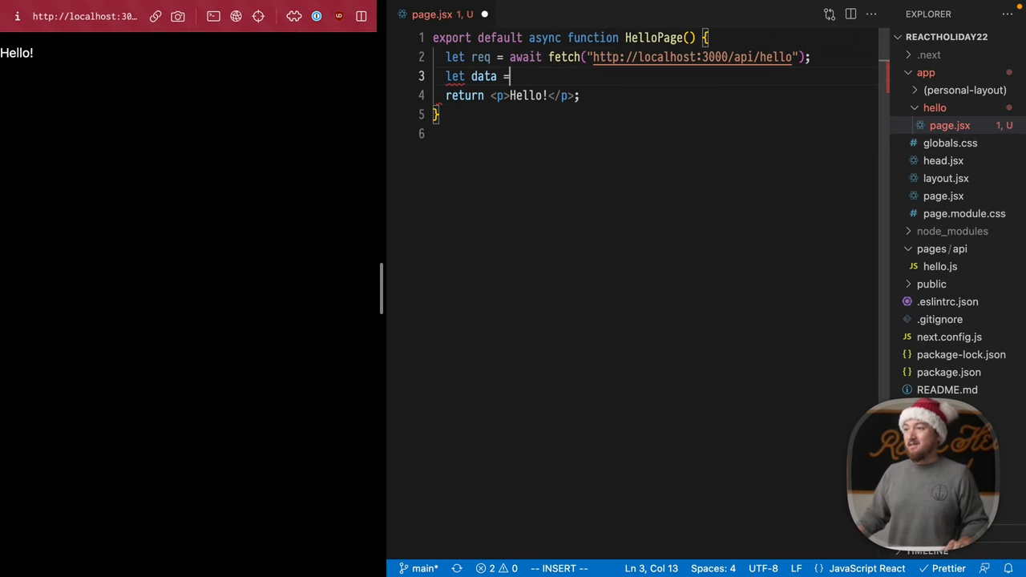
{"action": "type", "text": "req.json("}
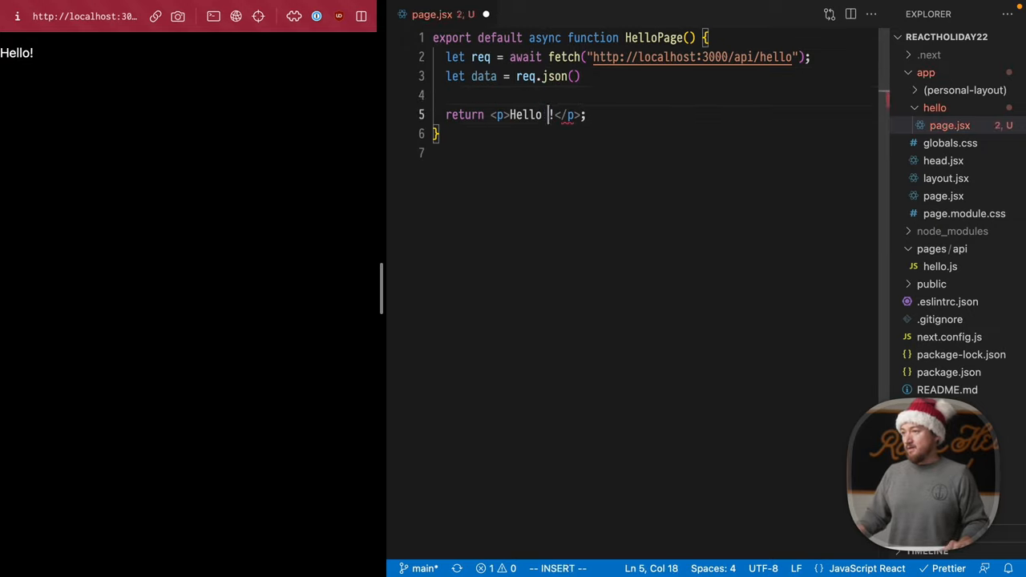
{"action": "type", "text": "{data.name"}
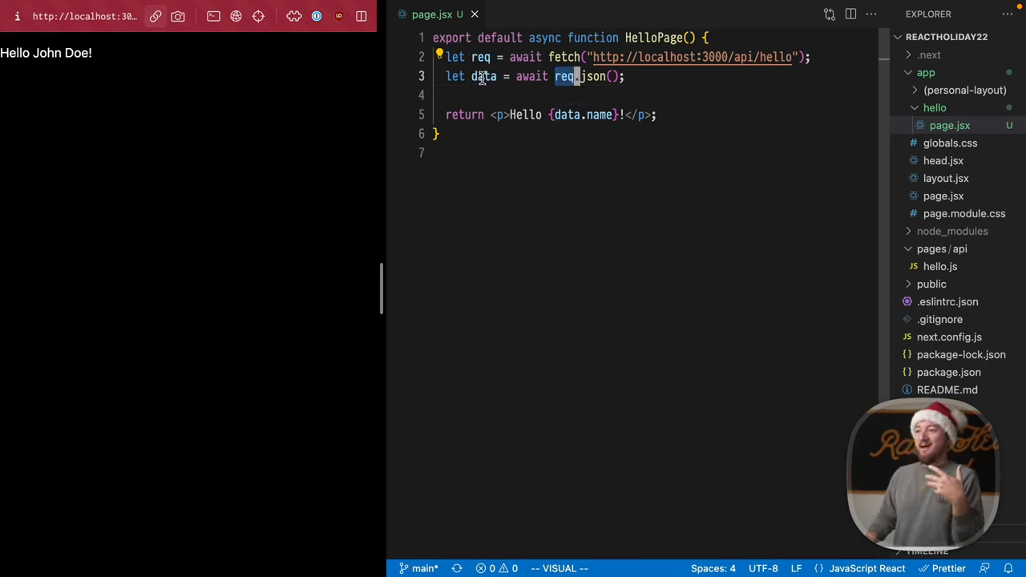
{"action": "key", "text": "Escape"}
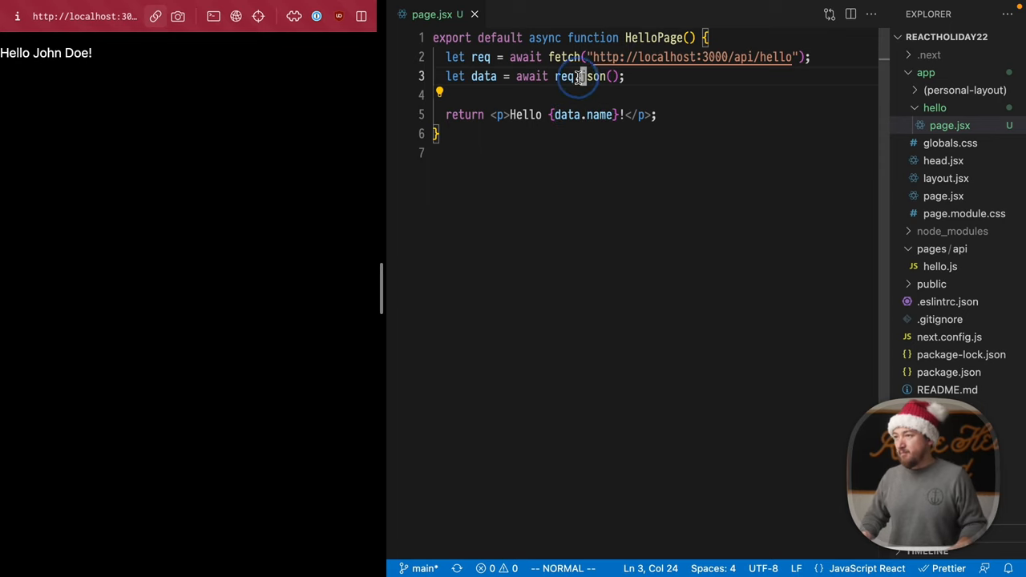
Step: Await a new Promise resolving after setTimeout of 1000 ms before rendering
{"action": "type", "text": "await new Pr"}
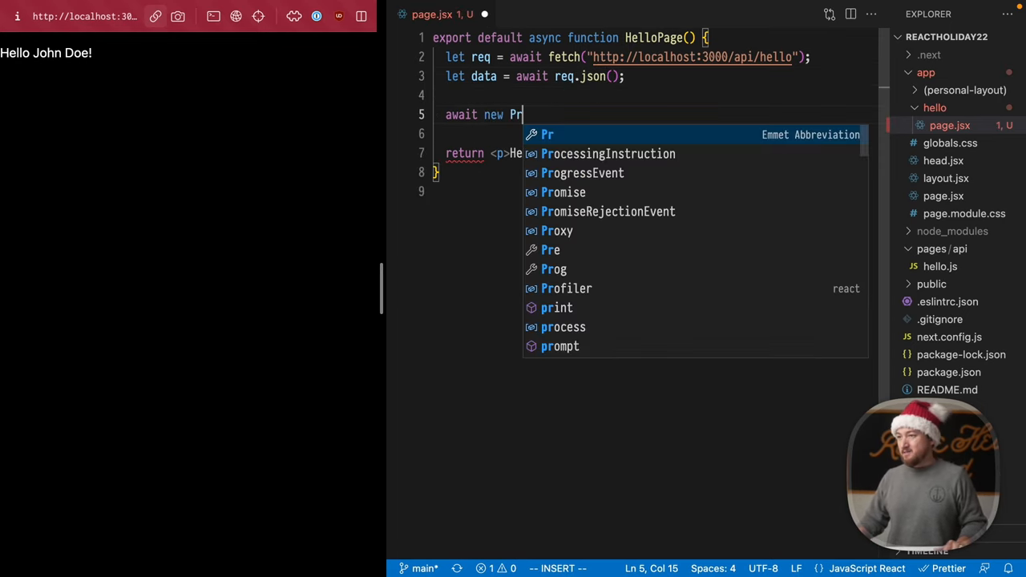
{"action": "type", "text": "omise((resolve) => setTimeout("}
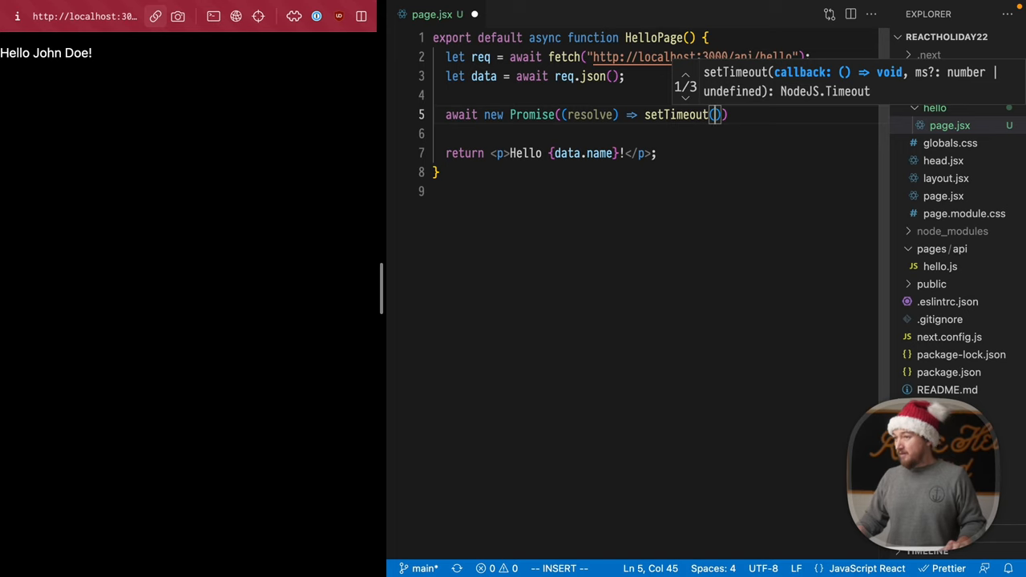
{"action": "type", "text": "resolve, 1000"}
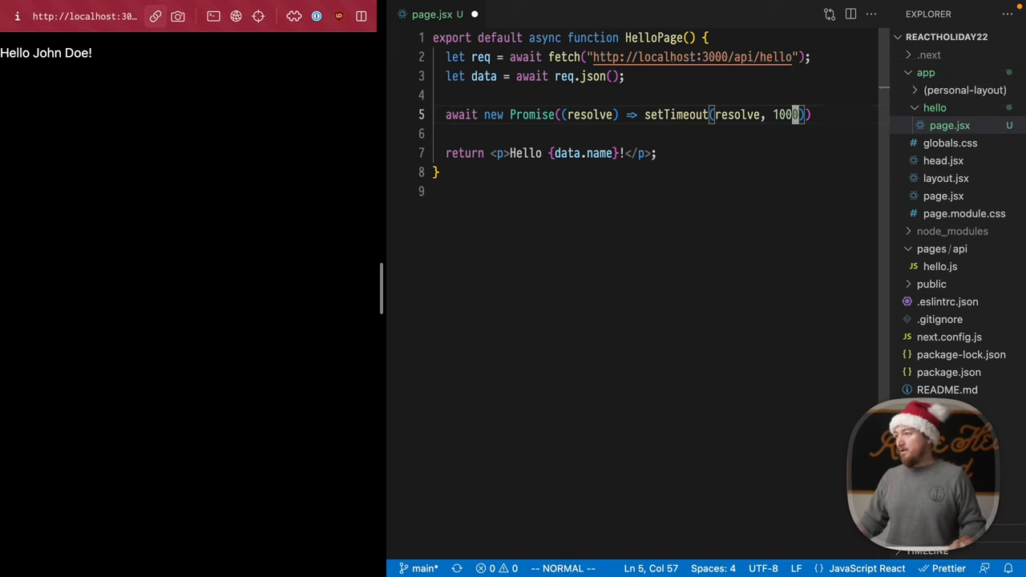
{"action": "type", "text": ";"}
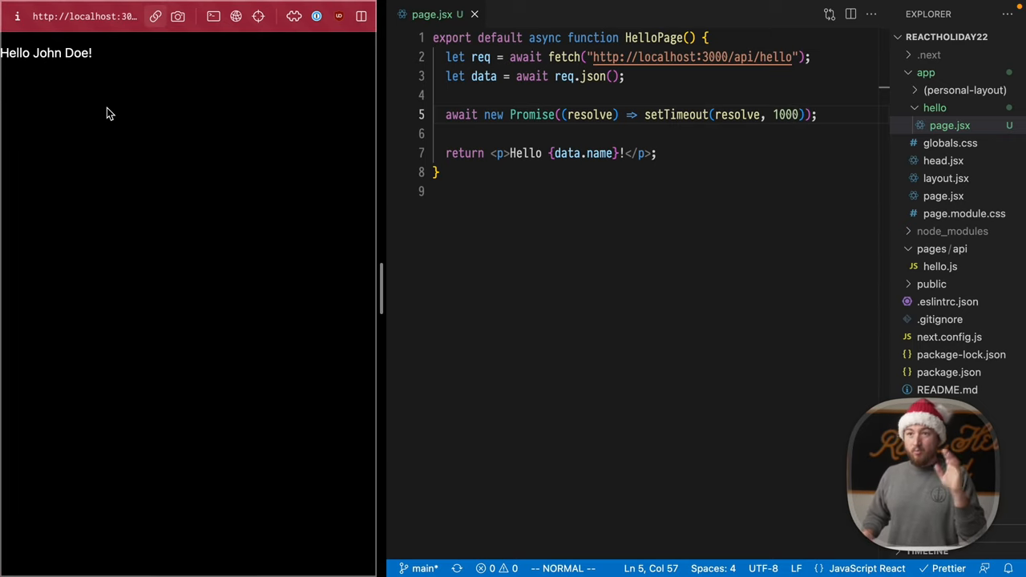
Step: Create hello/loading.jsx exporting HelloLoading that returns <p>Loading…</p>
{"action": "right_click", "coordinate": [933, 109]}
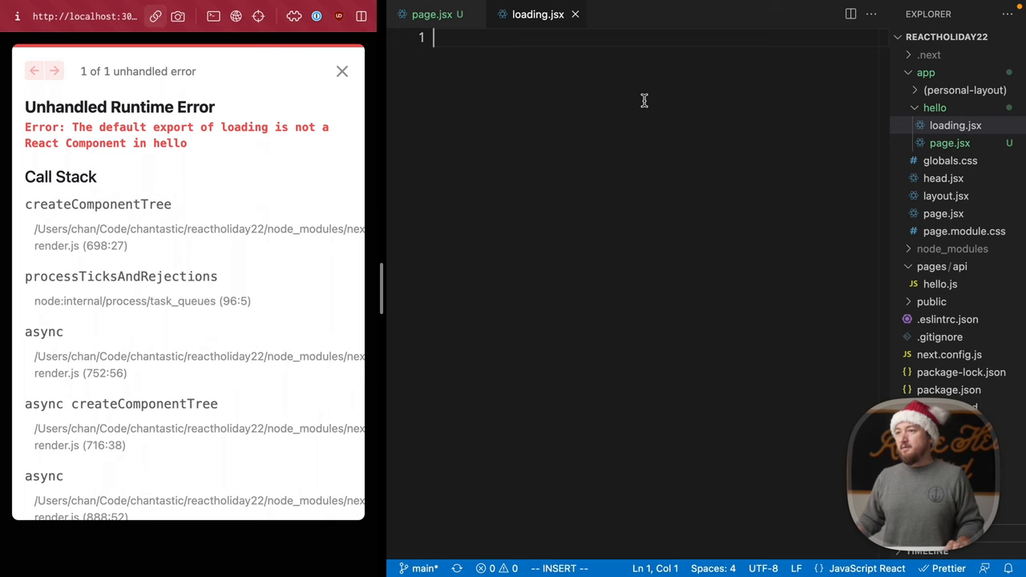
{"action": "type", "text": "export defa"}
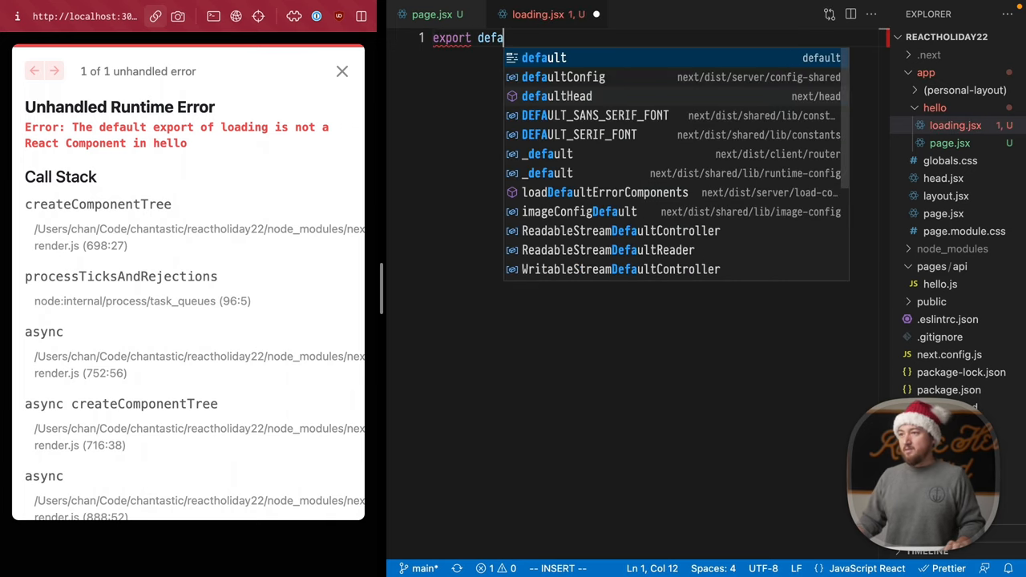
{"action": "type", "text": "function Hello"}
{"action": "type", "text": "return <p></p>"}
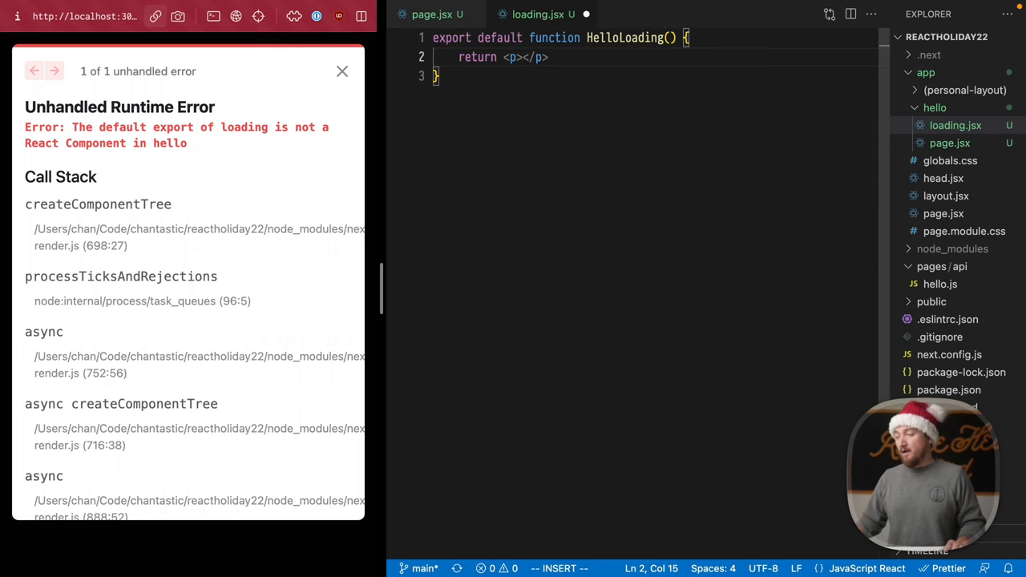
{"action": "type", "text": "Loading…"}
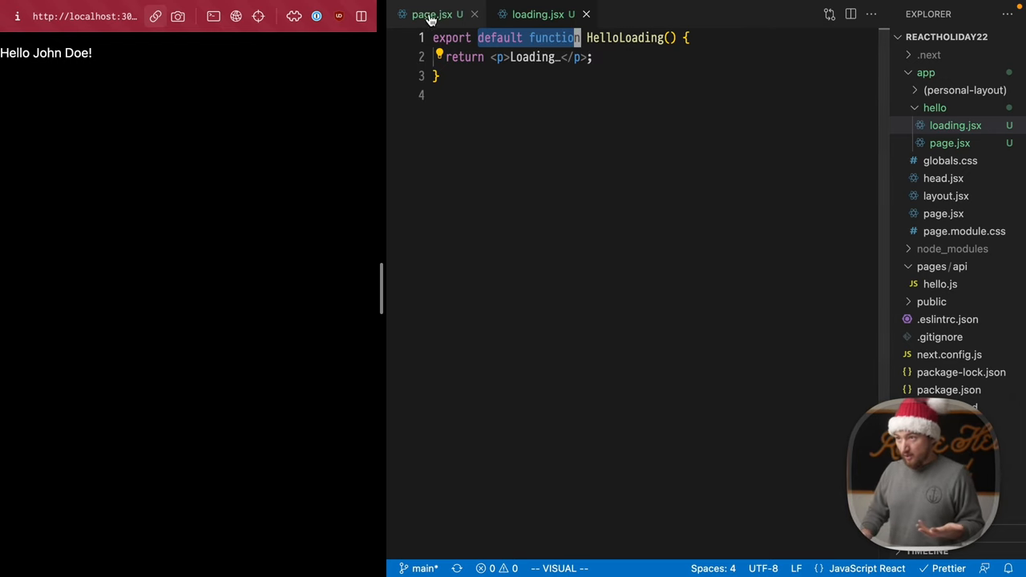
{"action": "left_click", "coordinate": [425, 14]}
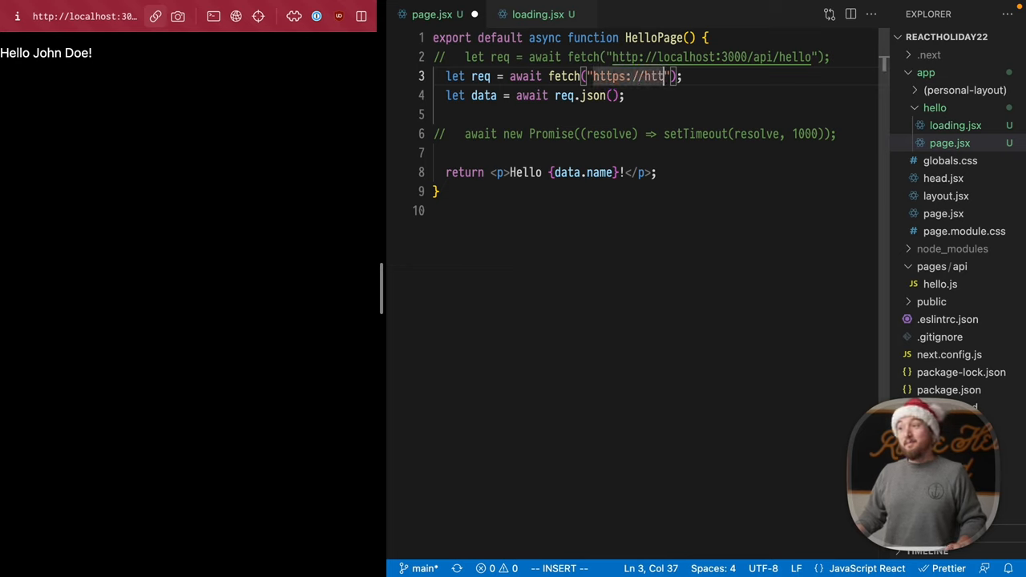
{"action": "type", "text": "stat.us"}
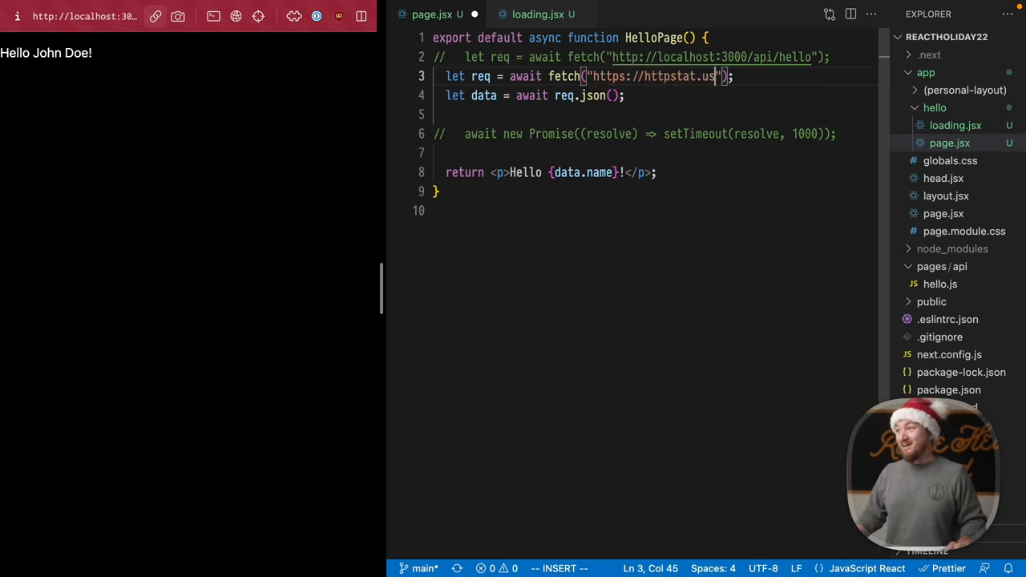
{"action": "type", "text": "/"}
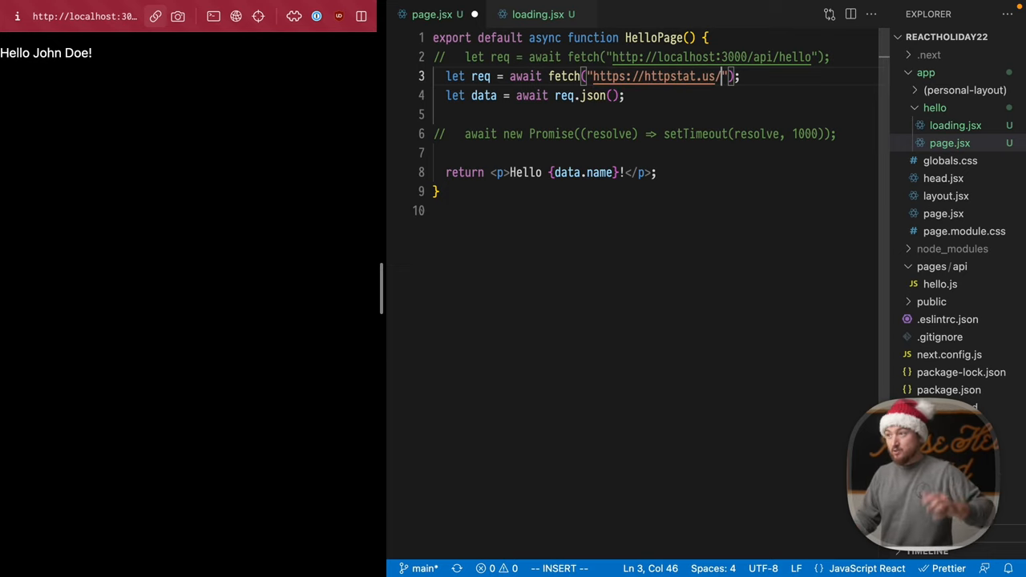
{"action": "type", "text": "500"}
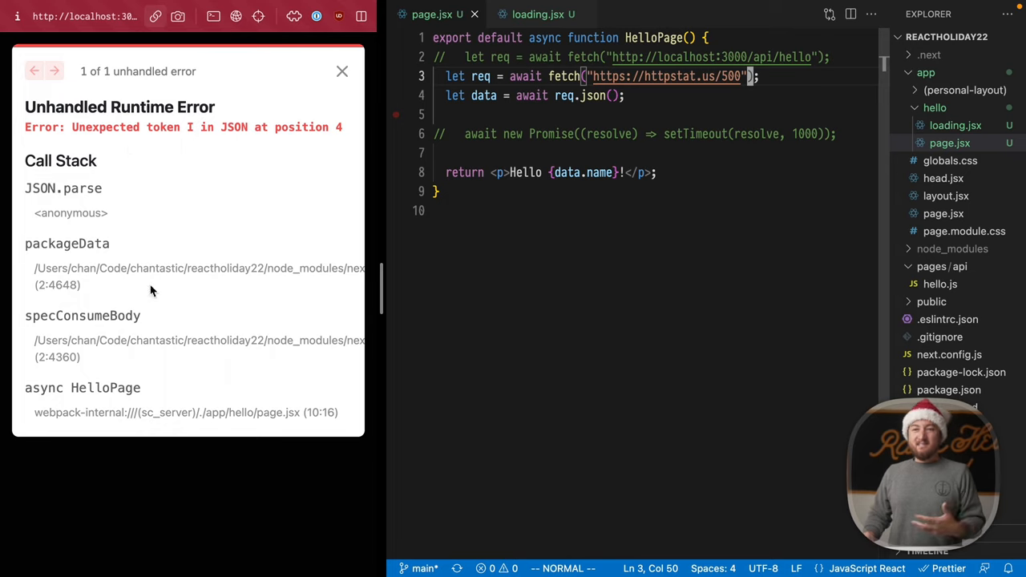
{"action": "mouse_move", "coordinate": [236, 260]}
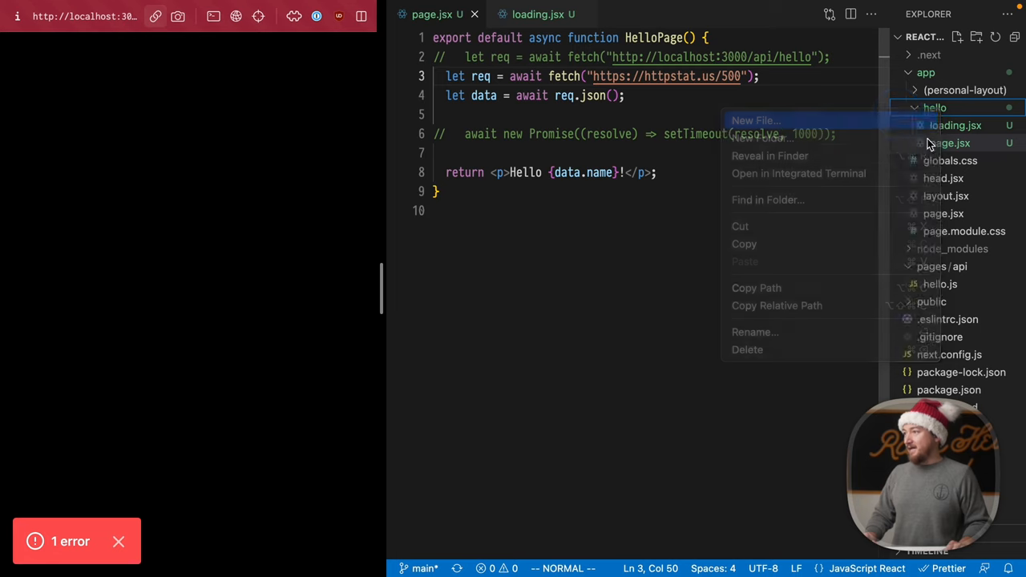
Step: Create hello/error.jsx exporting a component returning <p>Something went wrong!</p>
{"action": "left_click", "coordinate": [755, 120]}
{"action": "type", "text": "e"}
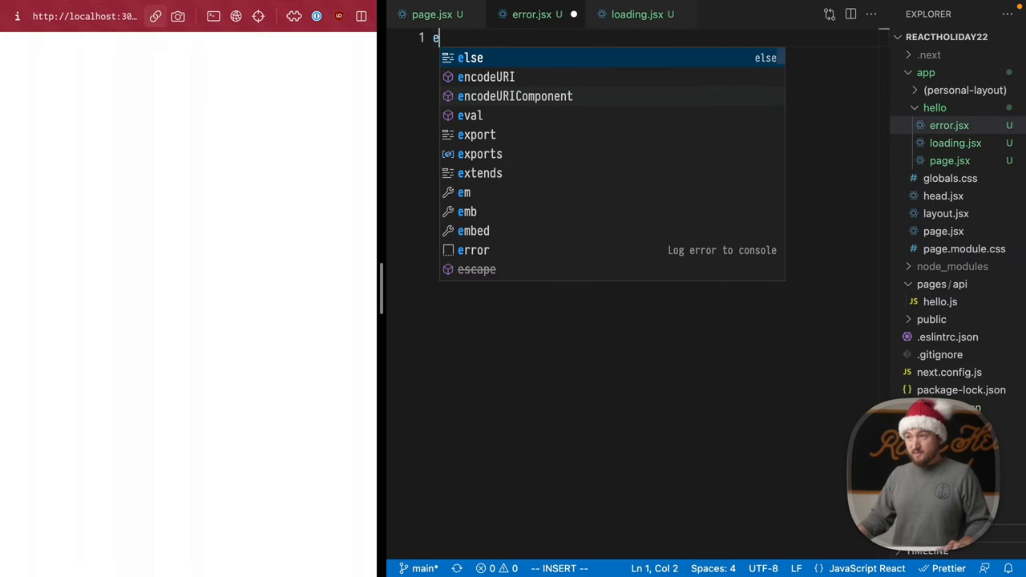
{"action": "type", "text": "xport default function HellorError() {"}
{"action": "type", "text": "return"}
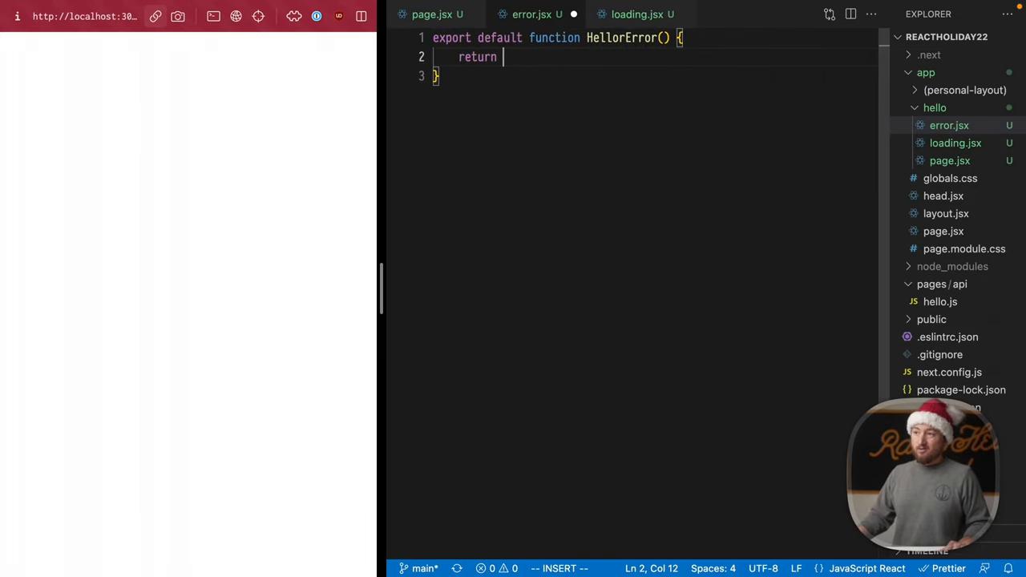
{"action": "type", "text": "<p></p>"}
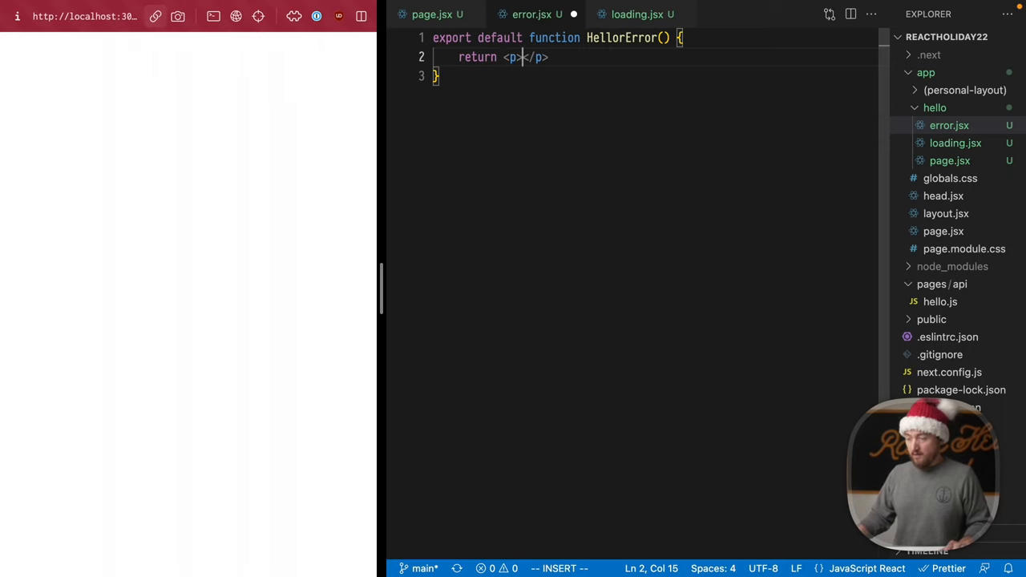
{"action": "type", "text": "Something went wrong!"}
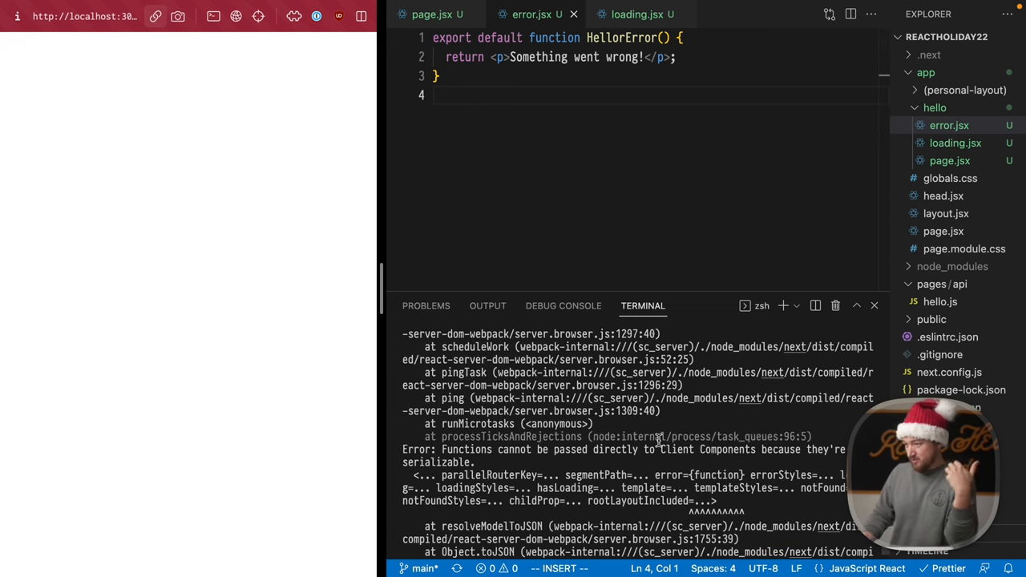
Step: Read the terminal's 'Functions cannot be passed directly to Client Components' error before adding "use client"
{"action": "scroll", "scroll_direction": "down", "scroll_amount": 3}
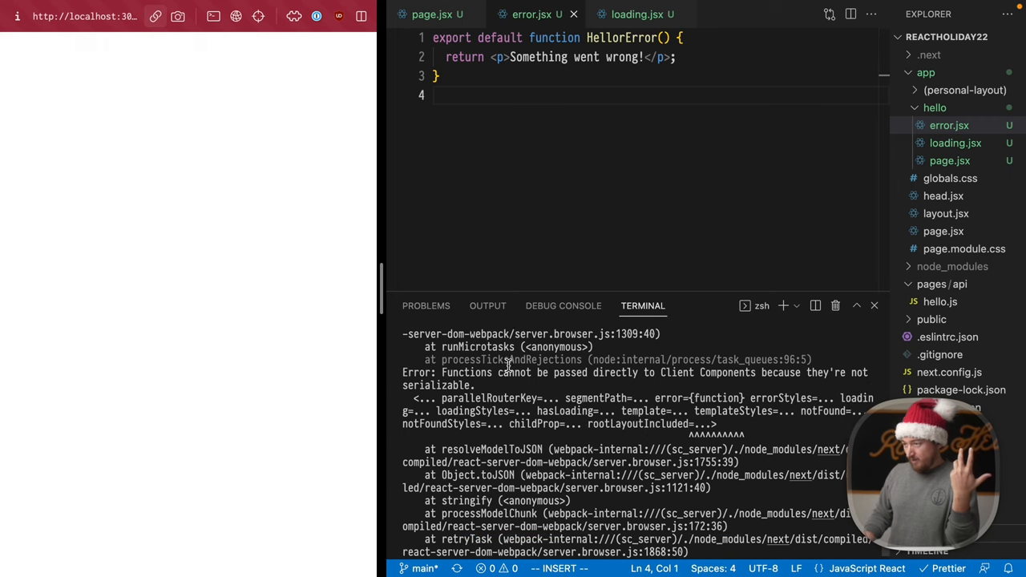
{"action": "double_click", "coordinate": [465, 372]}
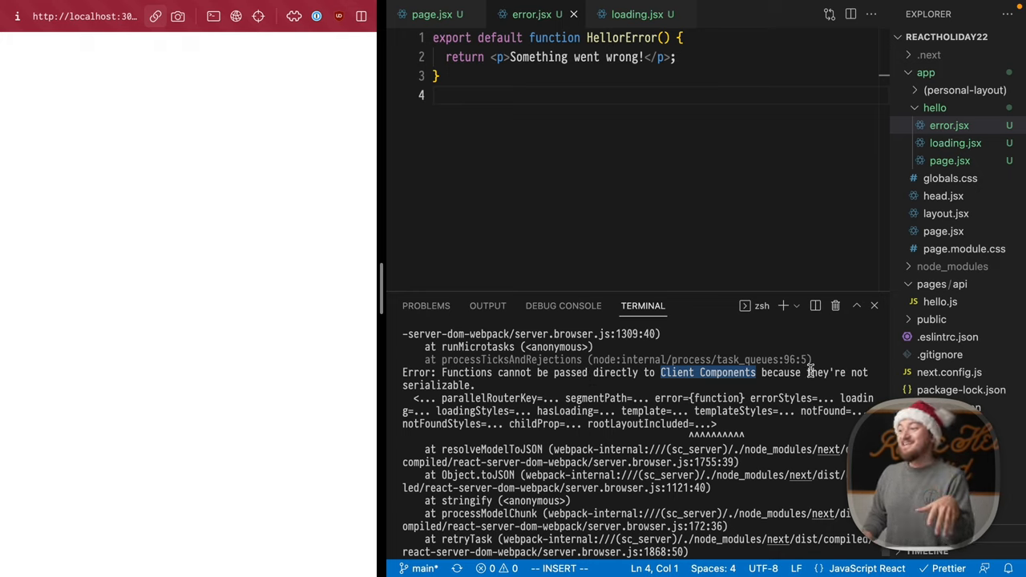
{"action": "double_click", "coordinate": [439, 384]}
{"action": "type", "text": "\"use client\";"}
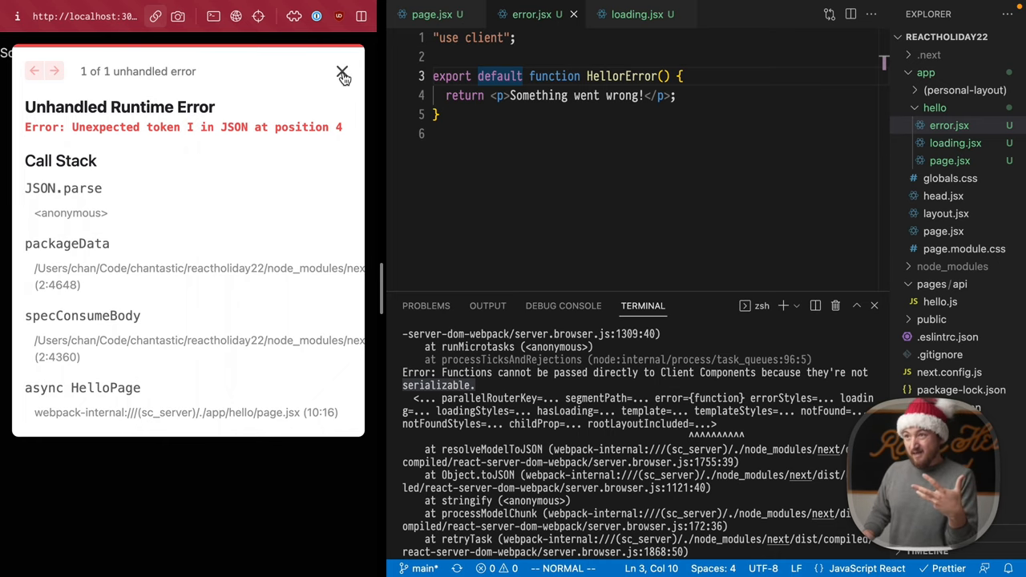
Step: Review the browser's unexpected-token JSON error overlay, then return to page.jsx
{"action": "left_click", "coordinate": [343, 72]}
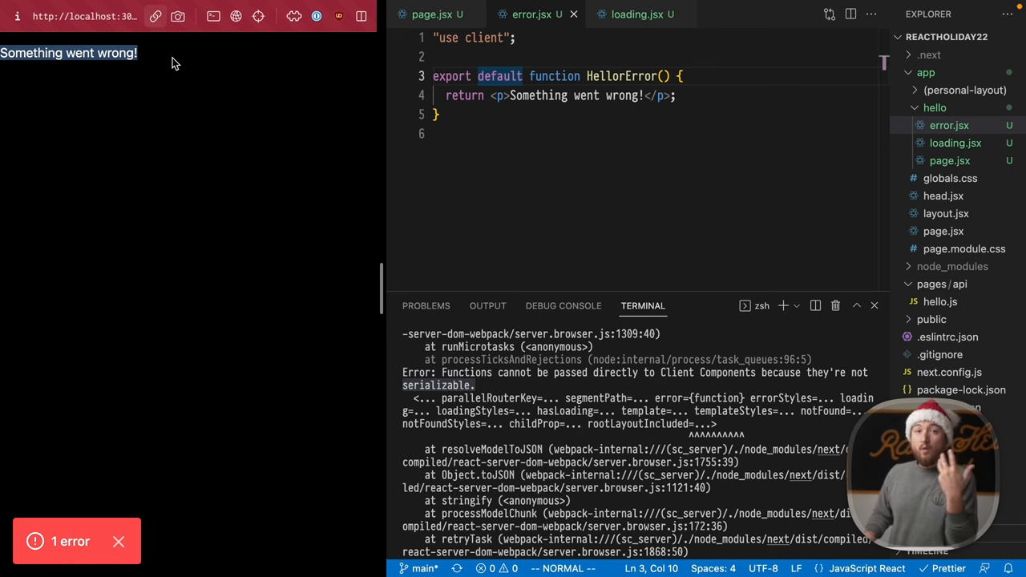
{"action": "left_click", "coordinate": [70, 542]}
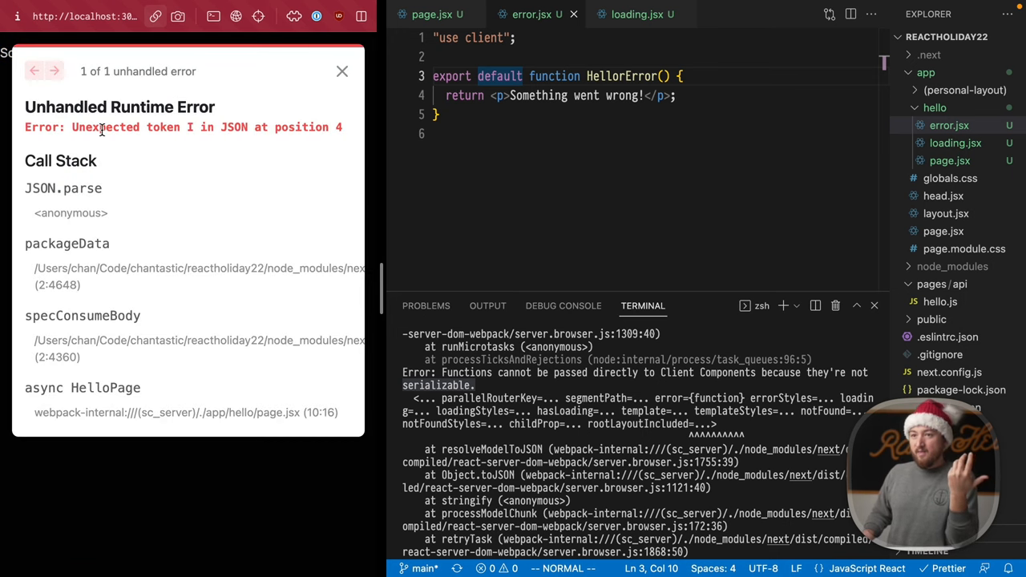
{"action": "left_click_drag", "start_coordinate": [72, 127], "coordinate": [343, 126]}
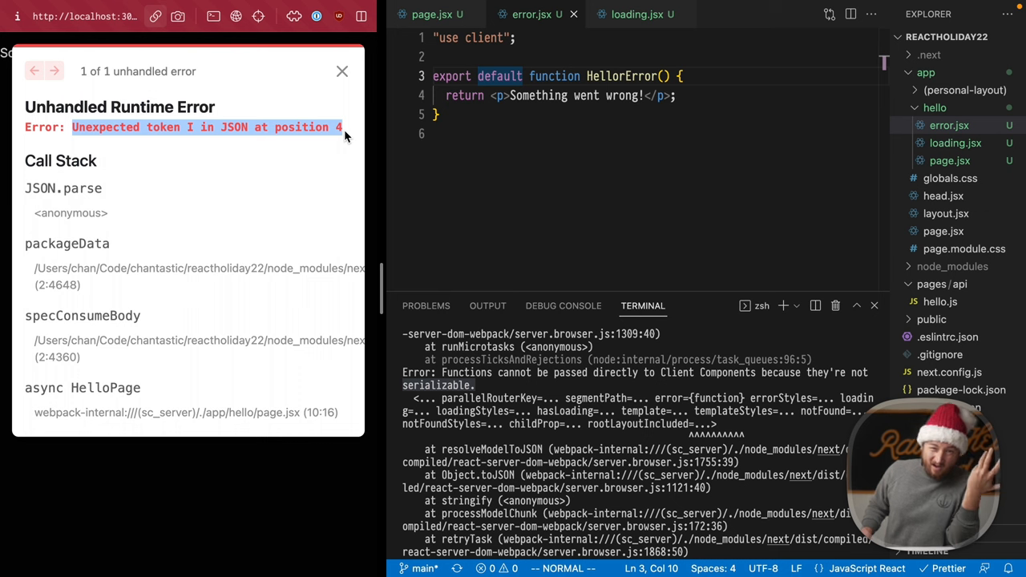
{"action": "left_click", "coordinate": [430, 13]}
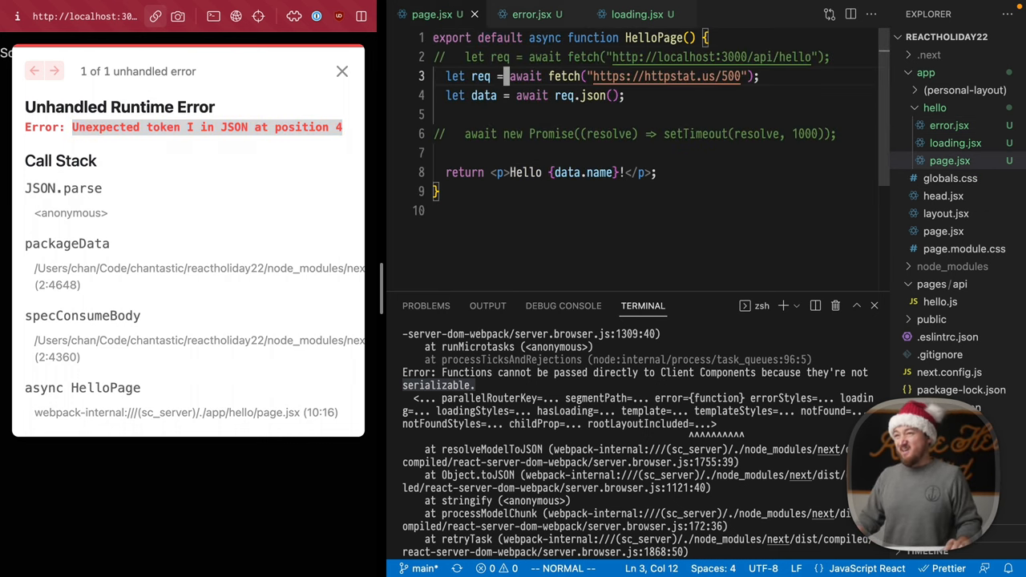
Step: Add if (!req.ok) throw Error("Failed to fetch.") and confirm the error appears in the log
{"action": "type", "text": "if ("}
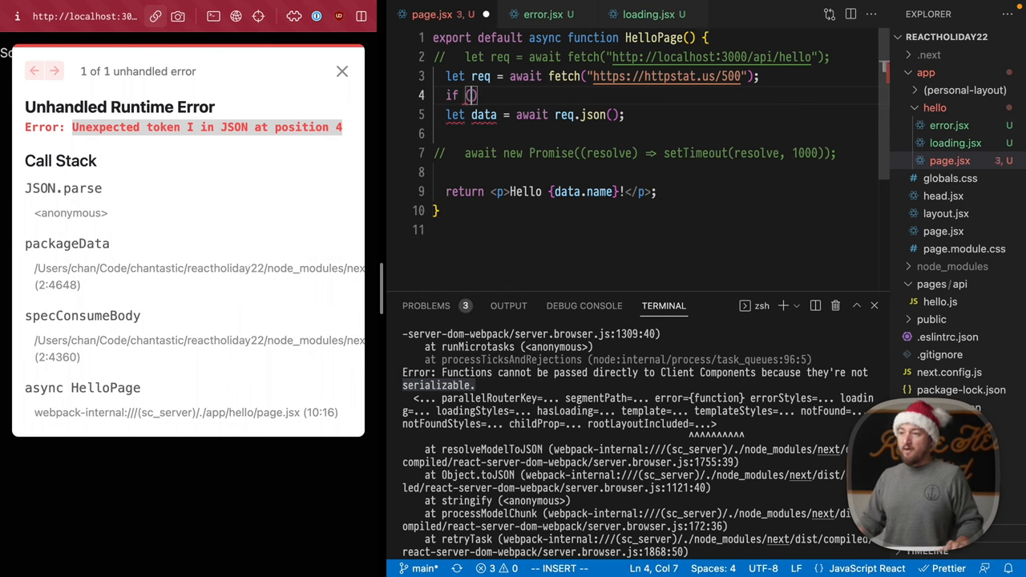
{"action": "type", "text": "!"}
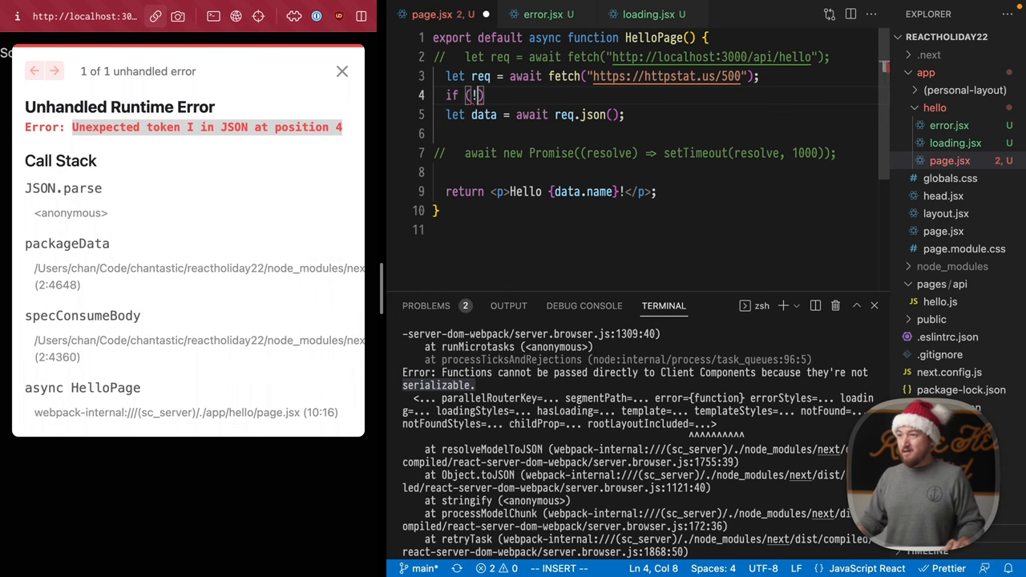
{"action": "type", "text": "throw"}
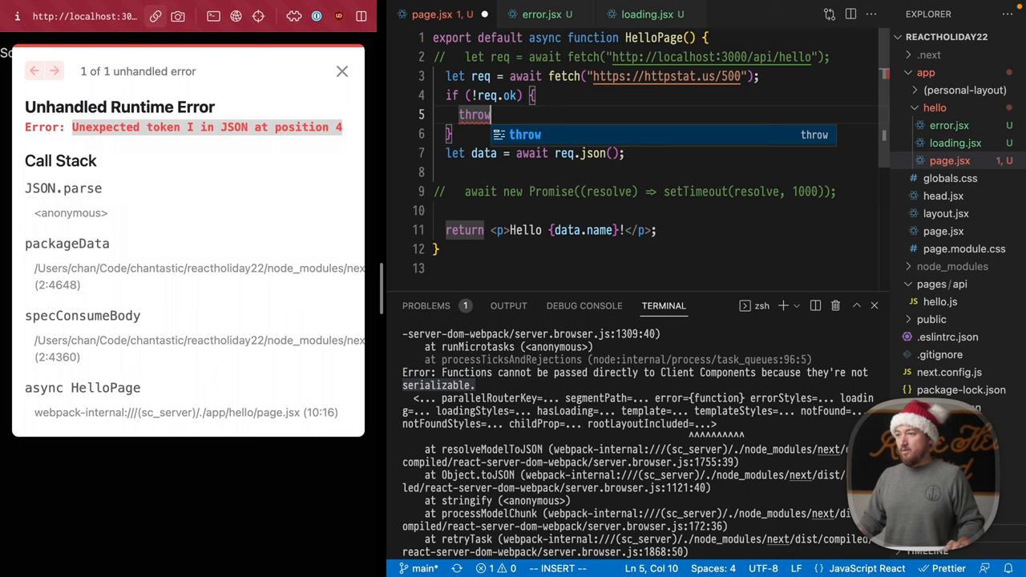
{"action": "type", "text": "Error(\"Failed to fetch.\");"}
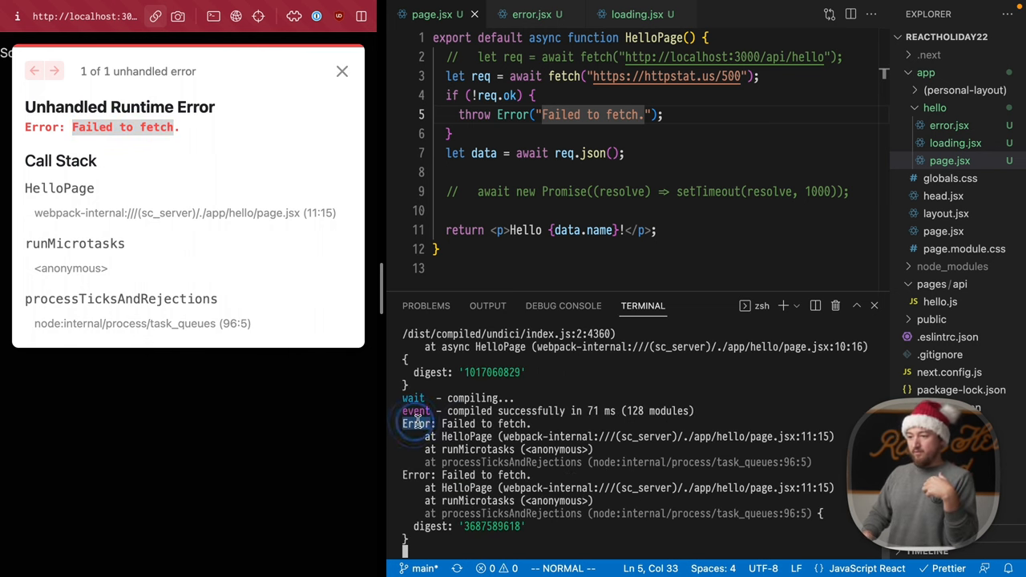
{"action": "double_click", "coordinate": [465, 424]}
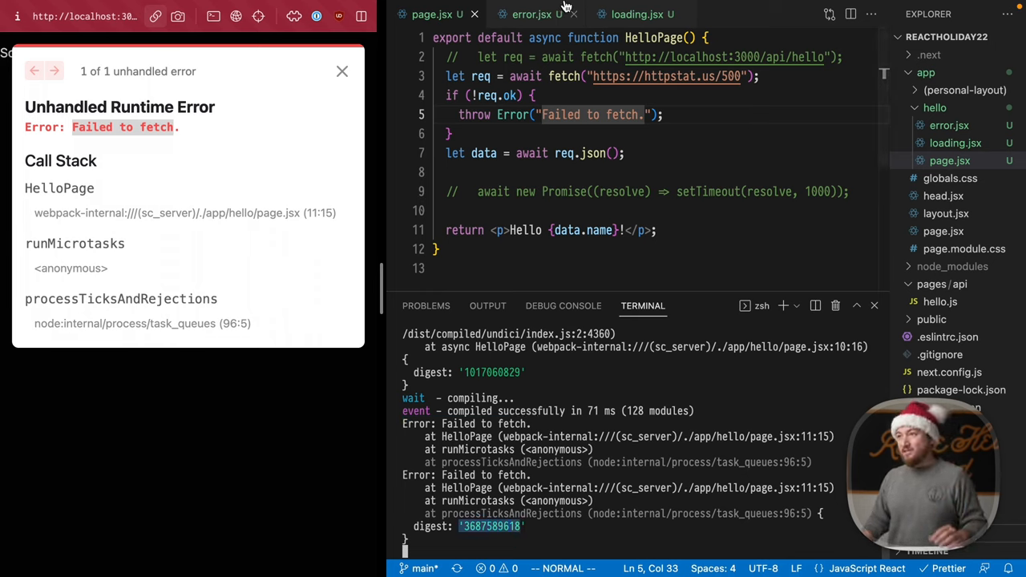
Step: Destructure { error } in HelloError and render <pre>{JSON.stringify(error, null, 2)}</pre> inside a fragment
{"action": "left_click", "coordinate": [532, 14]}
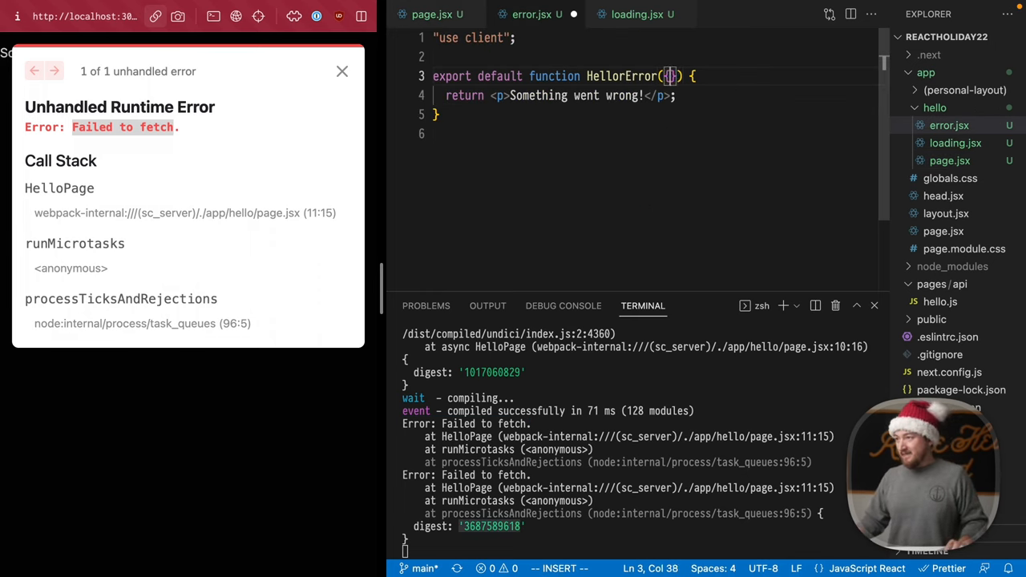
{"action": "type", "text": "error"}
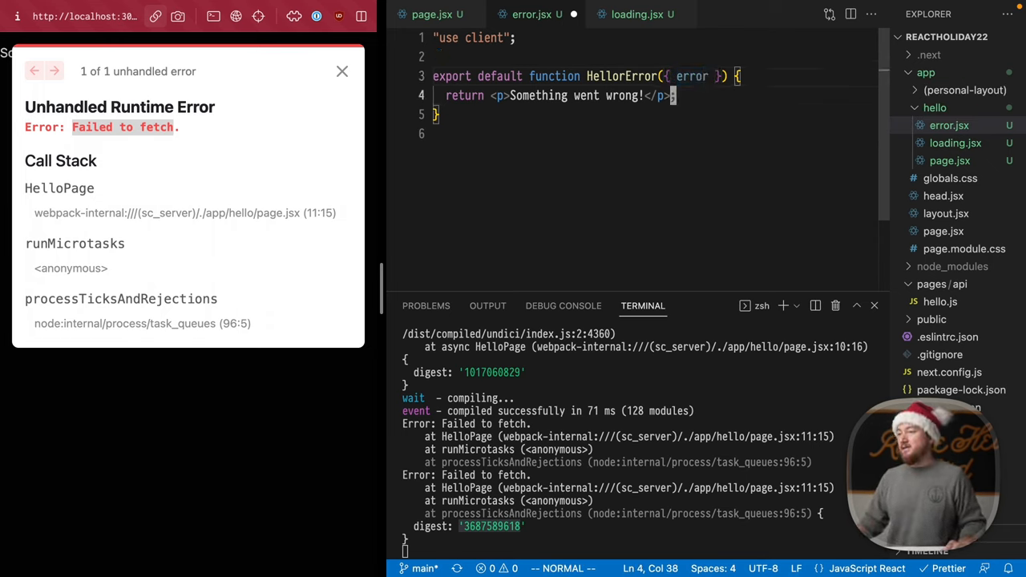
{"action": "type", "text": "<></>"}
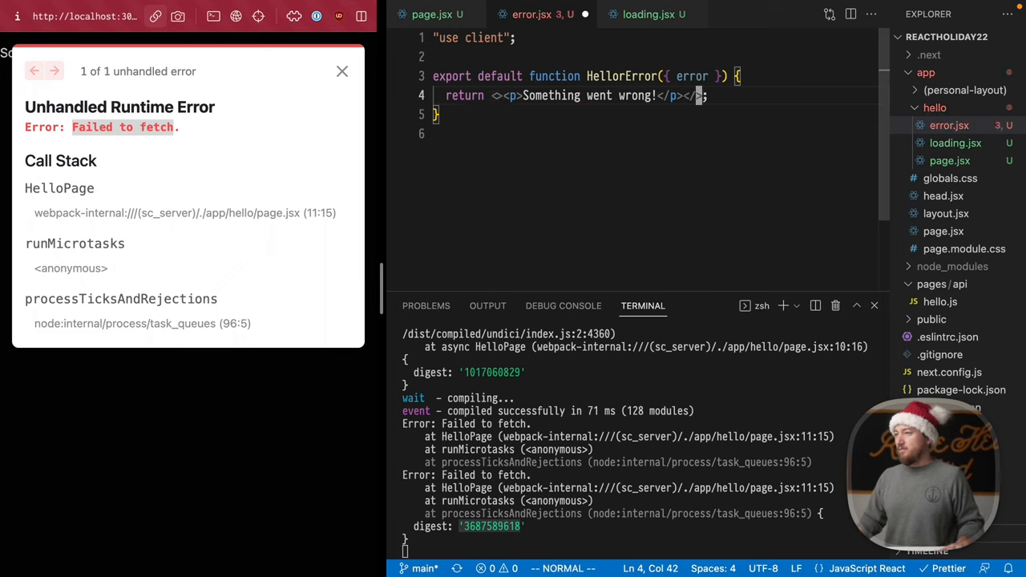
{"action": "type", "text": "pre</>;"}
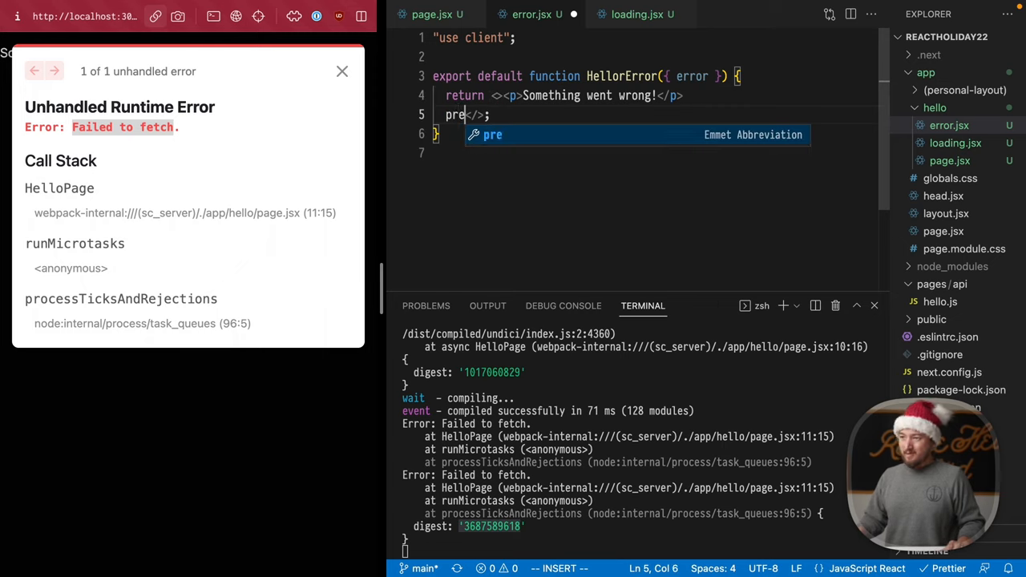
{"action": "type", "text": ">{JSON.stringify(error, null, 2"}
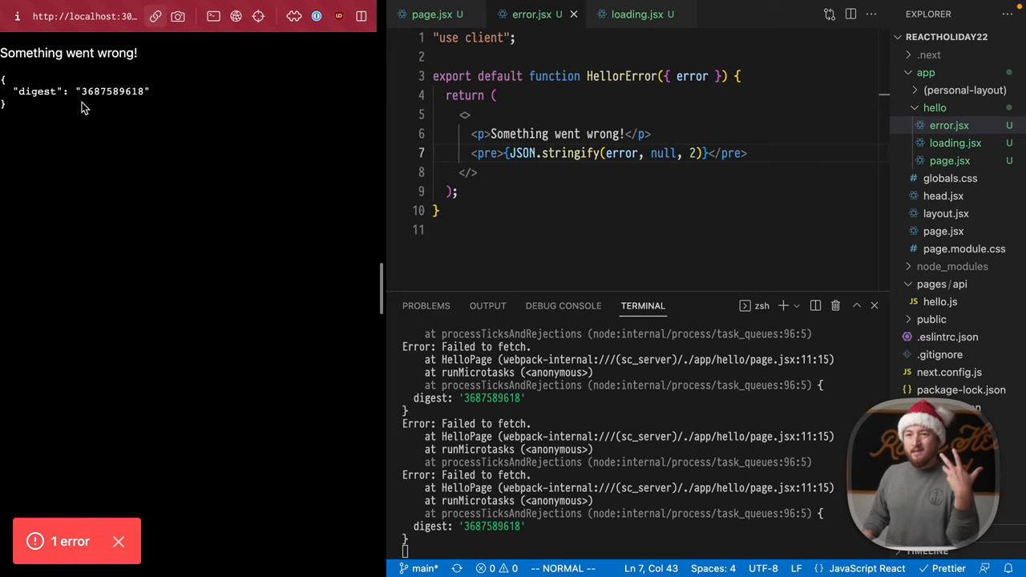
Step: Compare the digest shown on the error page with the matching Failed to fetch. block in the terminal
{"action": "double_click", "coordinate": [112, 90]}
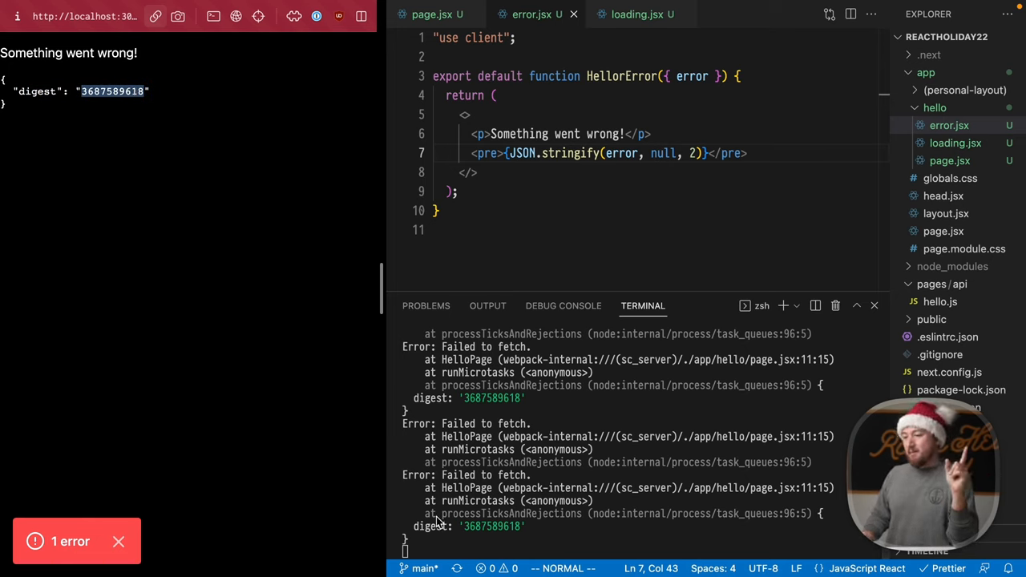
{"action": "double_click", "coordinate": [491, 526]}
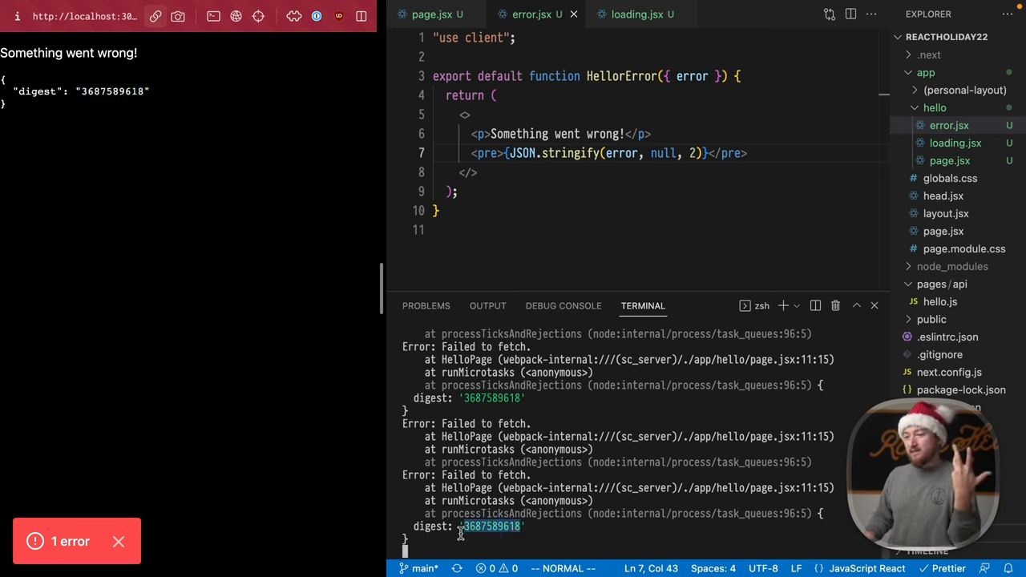
{"action": "left_click_drag", "start_coordinate": [404, 474], "coordinate": [526, 526]}
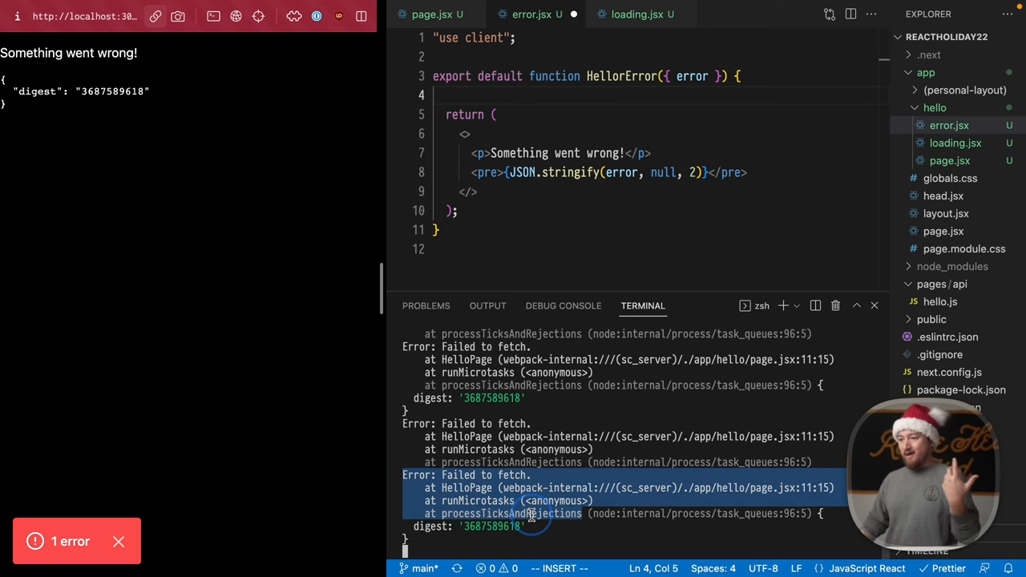
Step: Add React.useEffect logging "wat?" with the error, import React, and check the browser's unhandled errors
{"action": "type", "text": "React"}
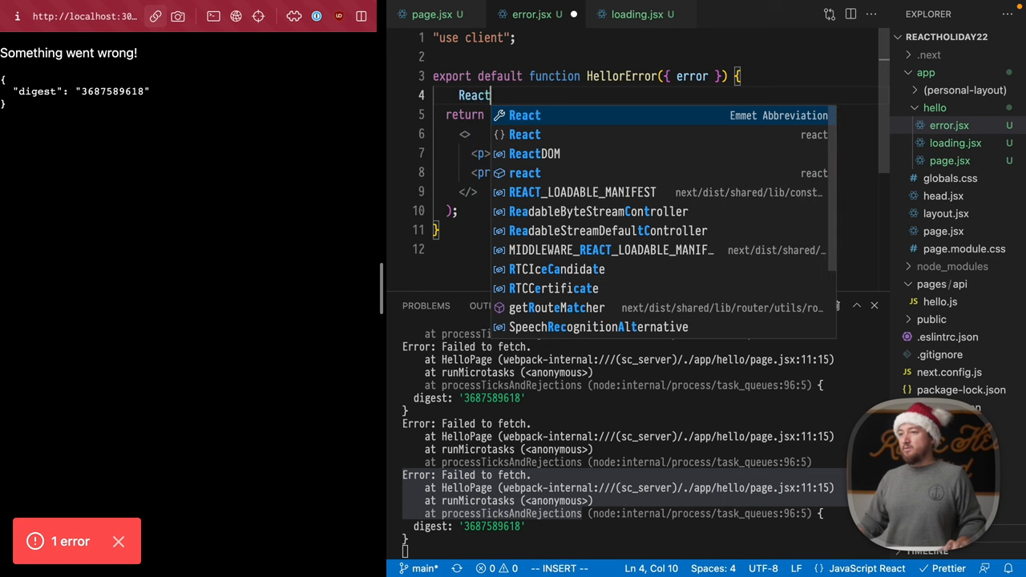
{"action": "type", "text": ".useEffect(() => {"}
{"action": "type", "text": "console.log(, error);"}
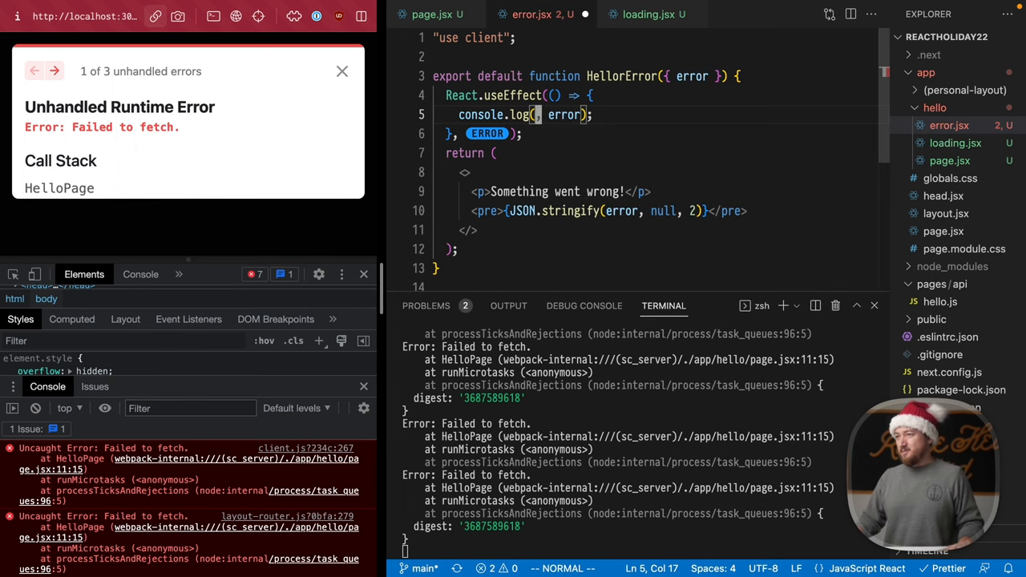
{"action": "type", "text": "import React from \"react\";"}
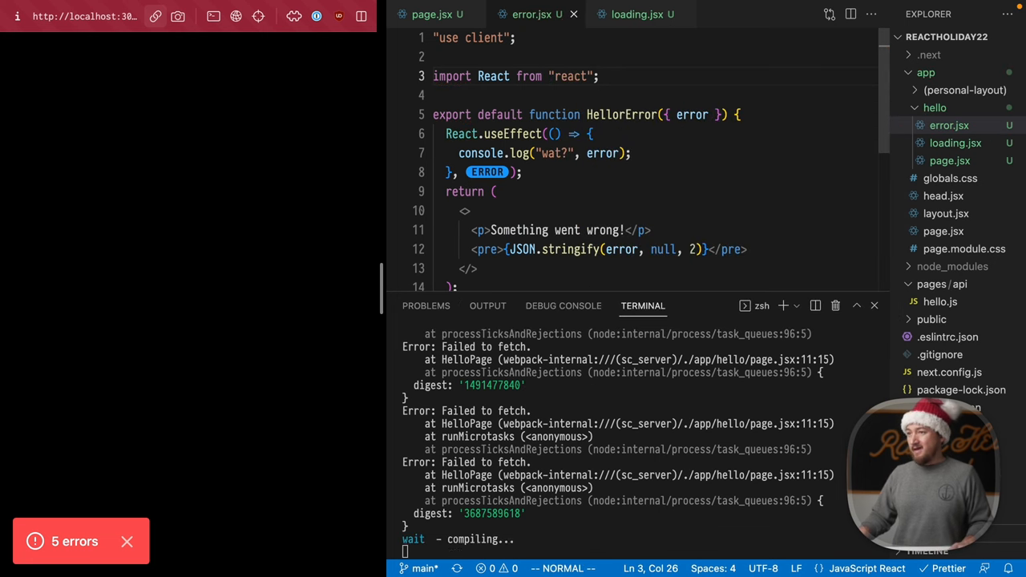
{"action": "left_click", "coordinate": [73, 543]}
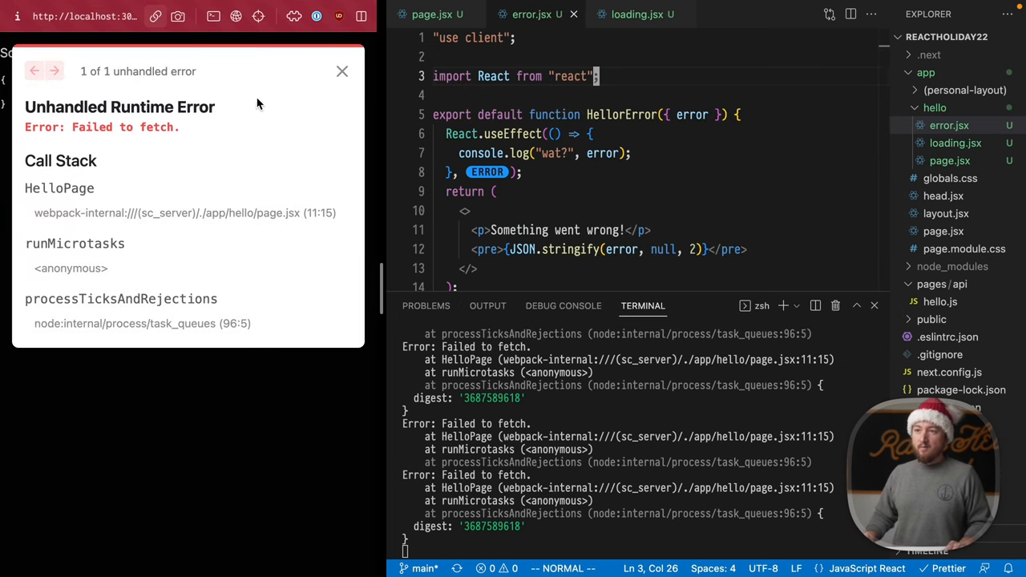
{"action": "left_click", "coordinate": [342, 70]}
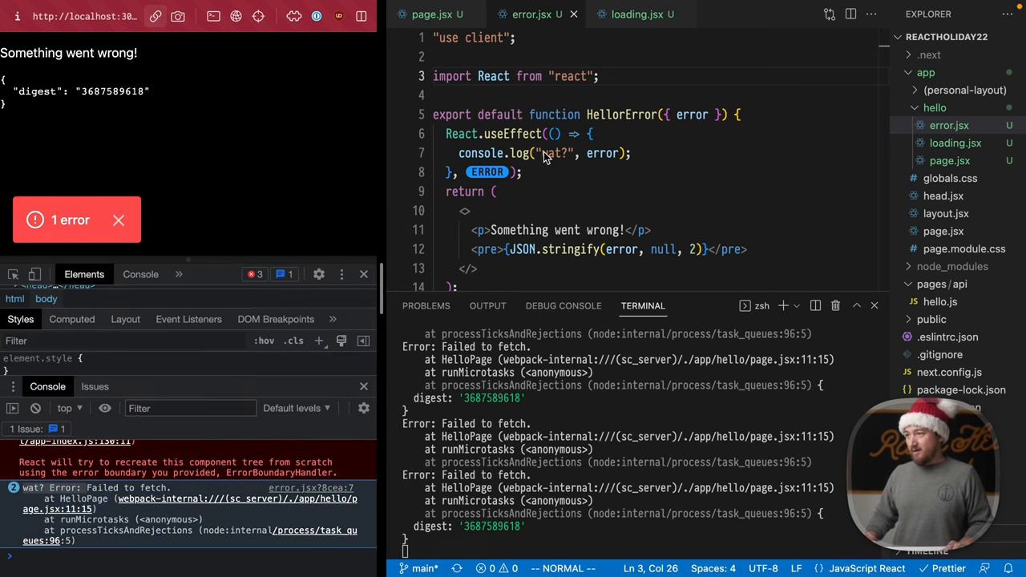
Step: Add the comment // some reporting service inside the useEffect above console.log
{"action": "double_click", "coordinate": [553, 154]}
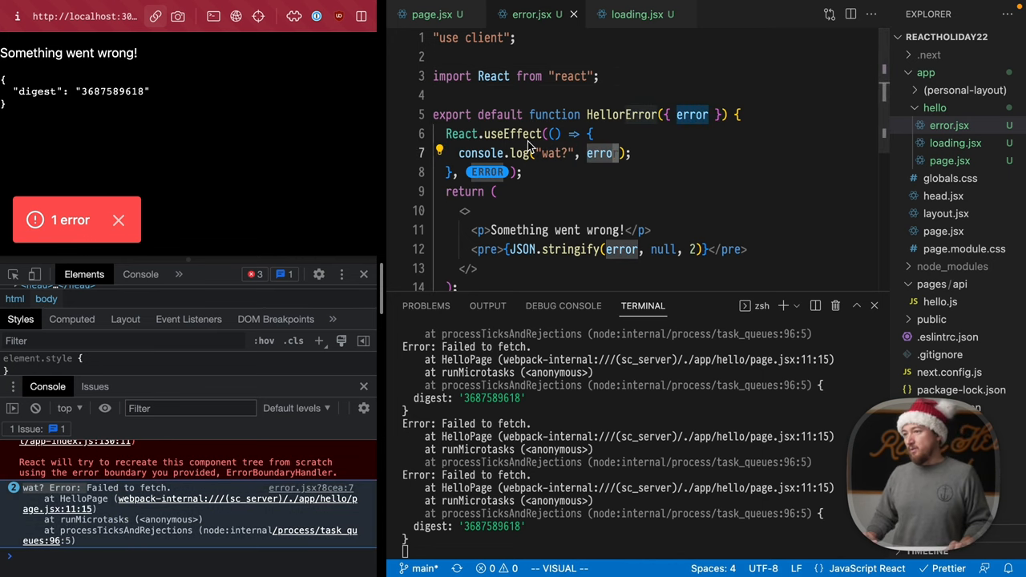
{"action": "type", "text": "// some"}
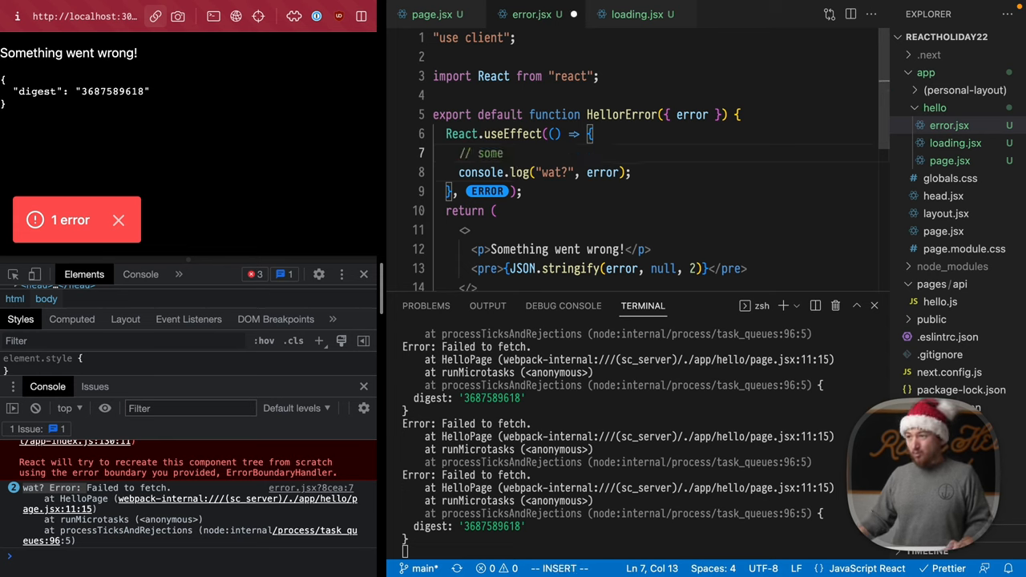
{"action": "type", "text": "reporting servic"}
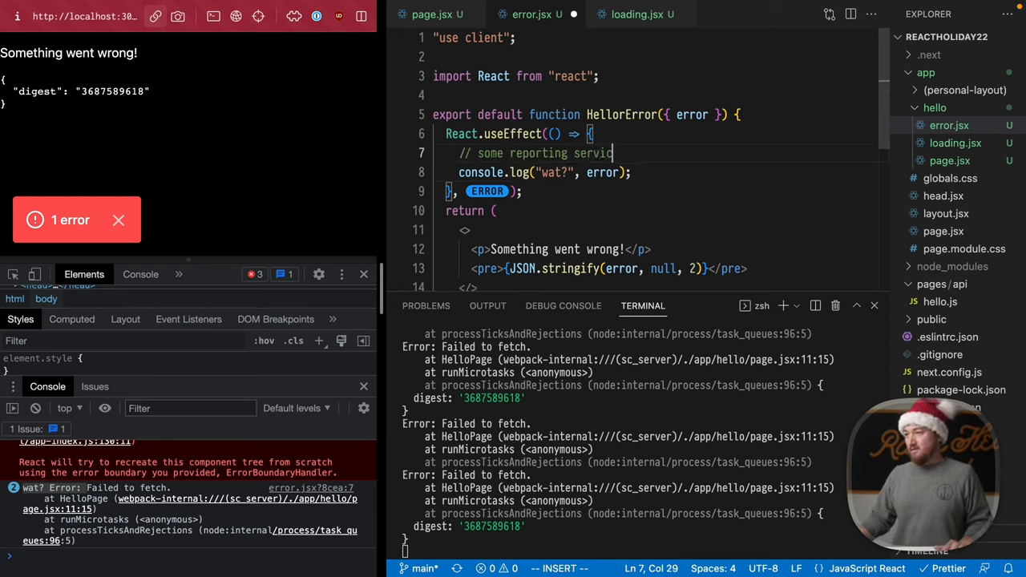
{"action": "type", "text": "e"}
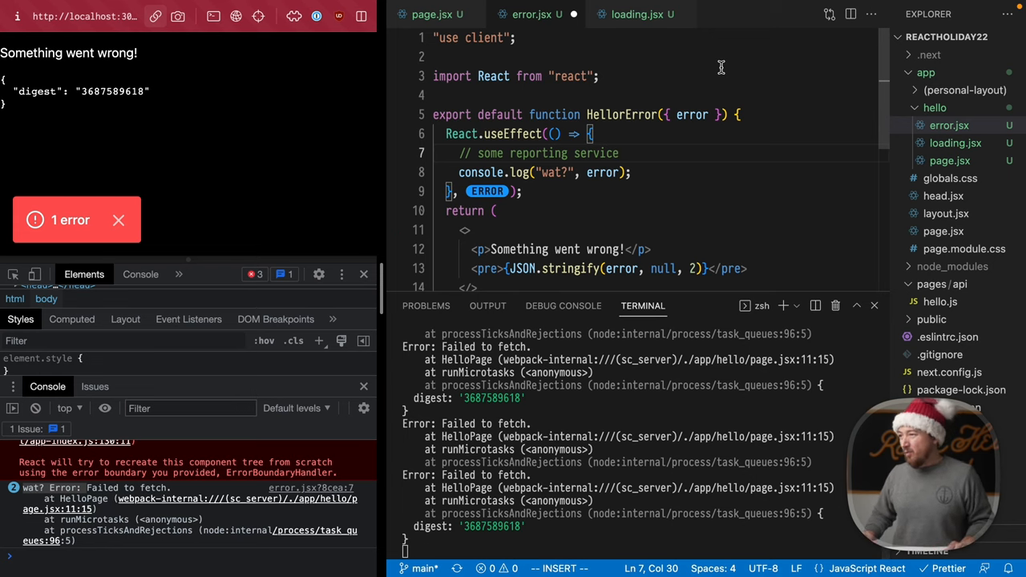
Step: Add a reset prop and a <button onClick={reset}>Reset</button> below the <pre>, then view the page
{"action": "double_click", "coordinate": [691, 114]}
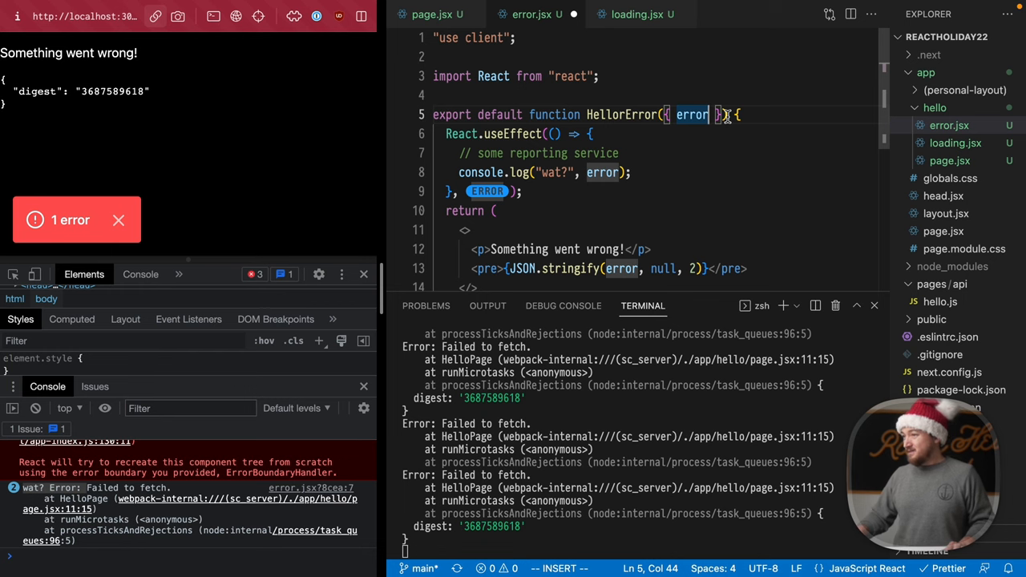
{"action": "type", "text": ", reset"}
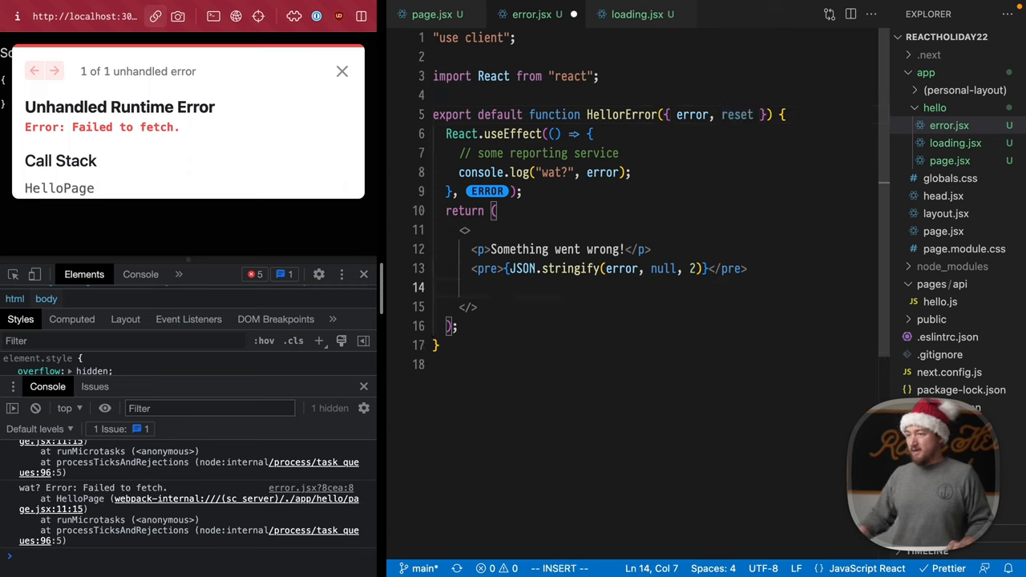
{"action": "type", "text": "<button>Reset</button>"}
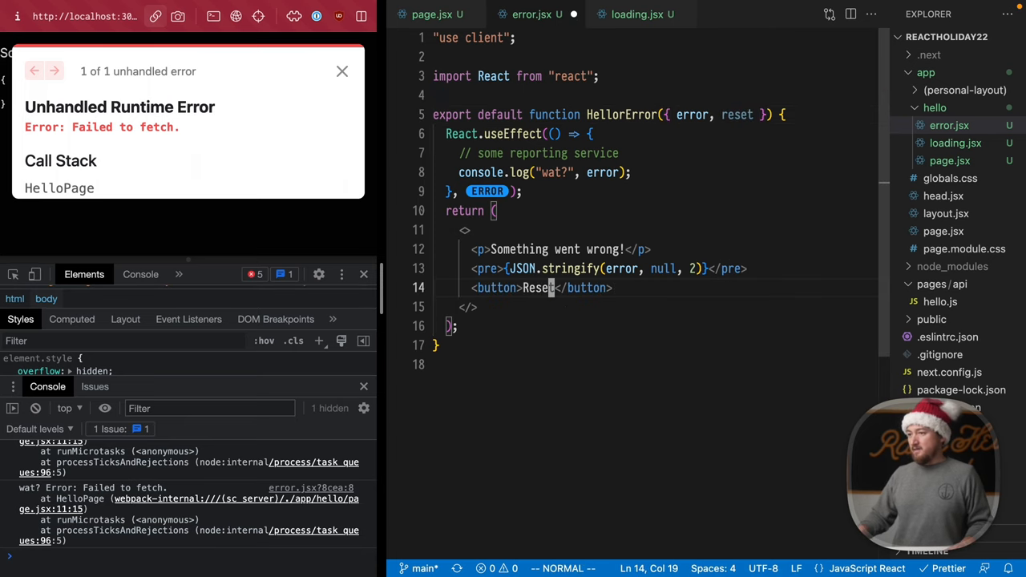
{"action": "type", "text": "onClick={reset"}
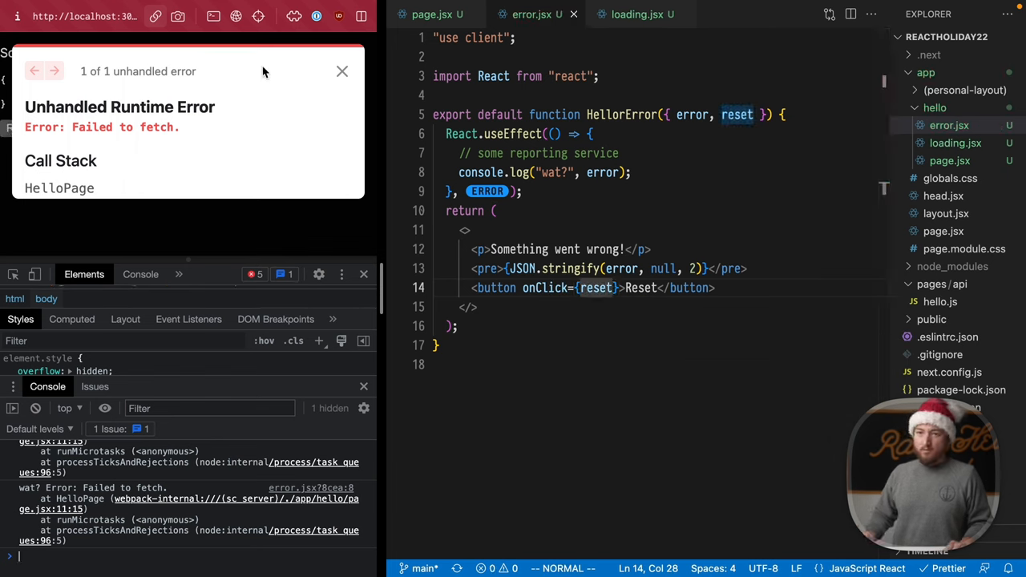
{"action": "left_click", "coordinate": [343, 71]}
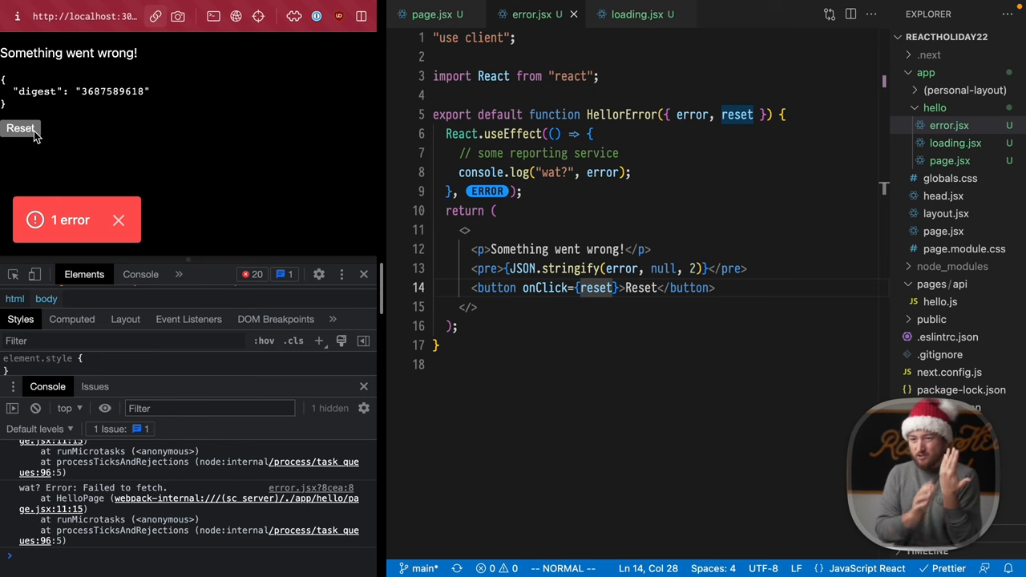
Step: Click Reset on the hello error page twice while watching the Network requests
{"action": "left_click", "coordinate": [250, 272]}
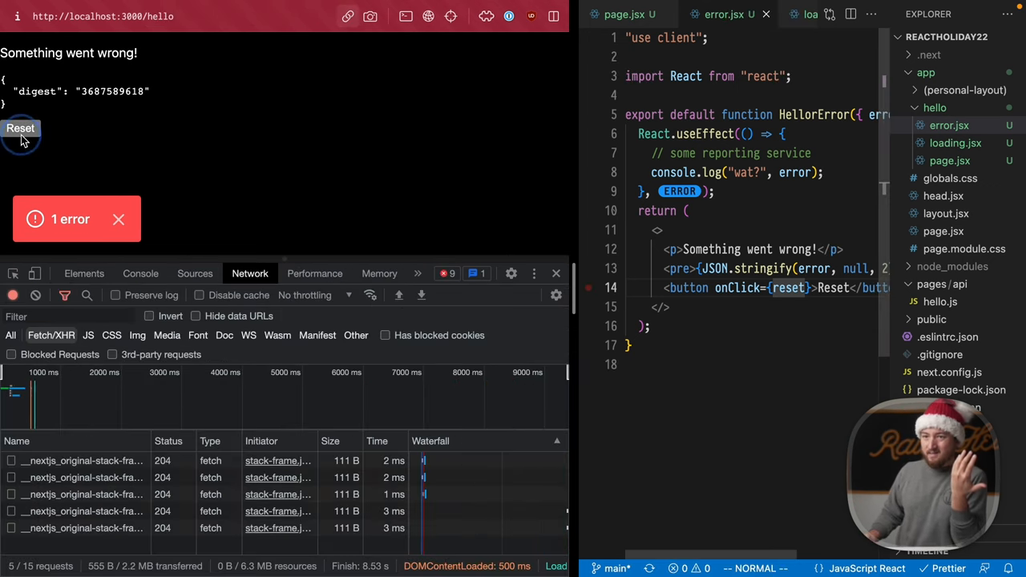
{"action": "left_click", "coordinate": [19, 128]}
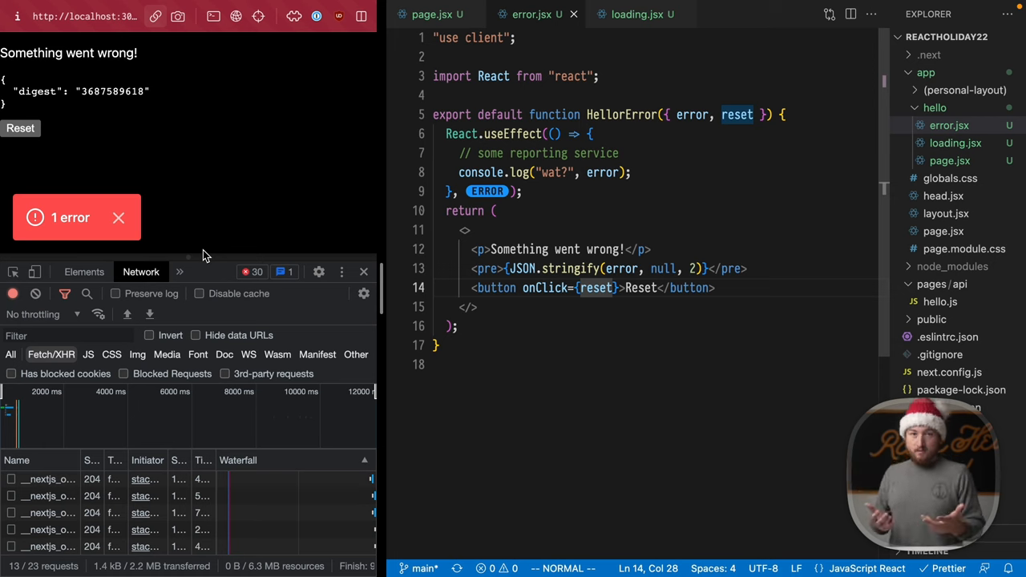
Step: Change the URL to httpstat.us/404 and move the fetch into async function fetchUser returning undefined on failure
{"action": "left_click", "coordinate": [430, 14]}
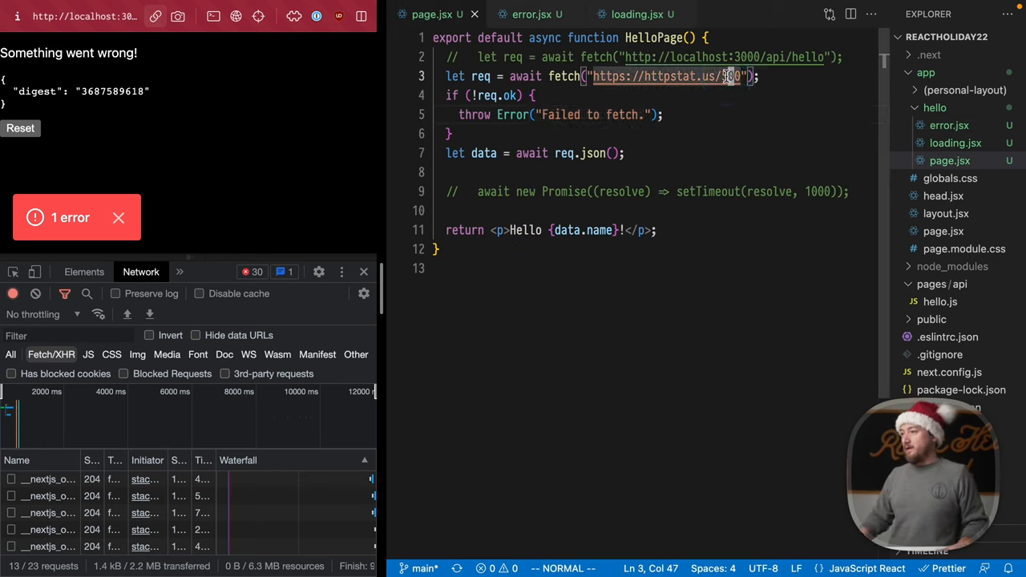
{"action": "type", "text": "404"}
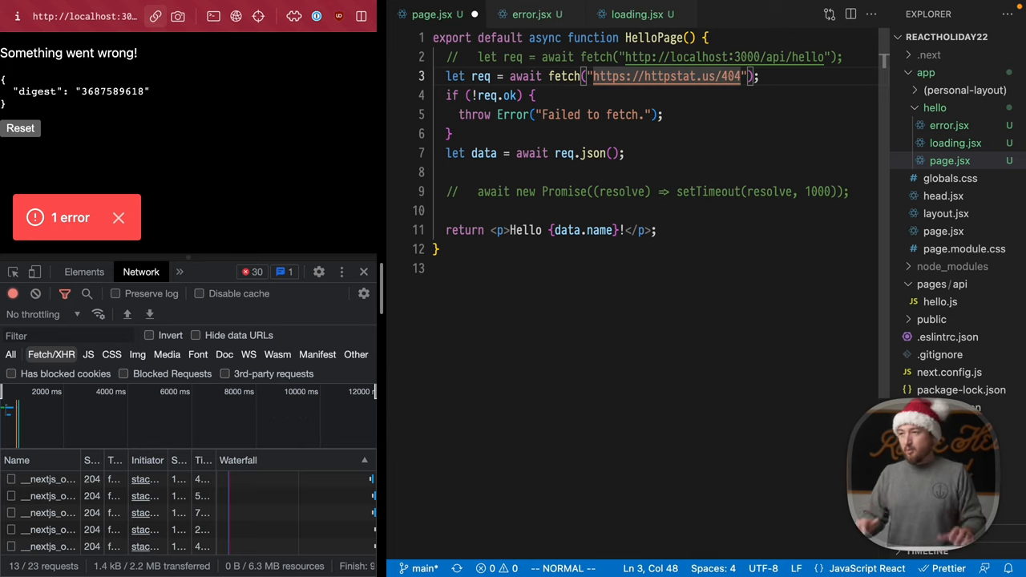
{"action": "key", "text": "V"}
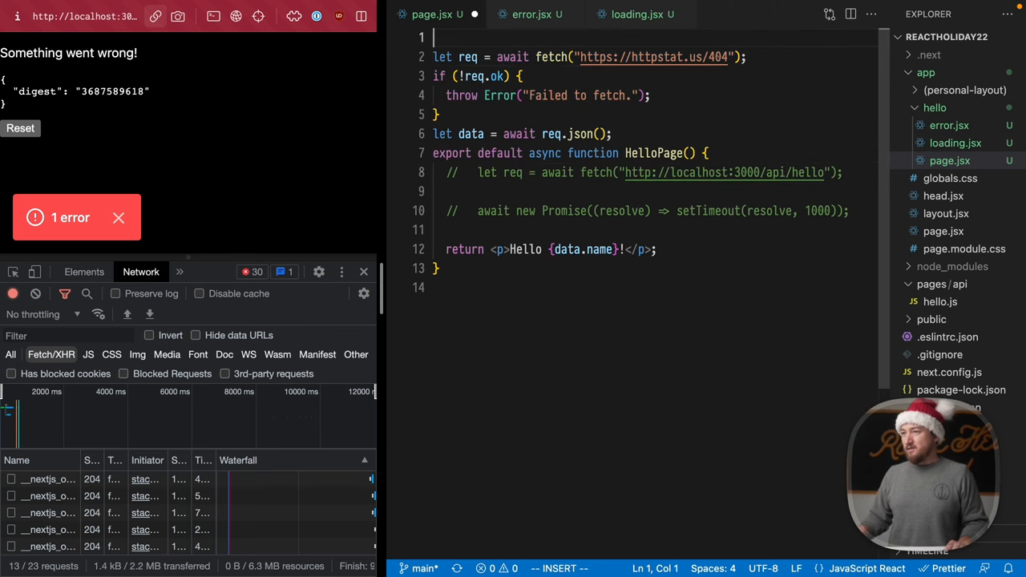
{"action": "type", "text": "async function fetchUser(id) {"}
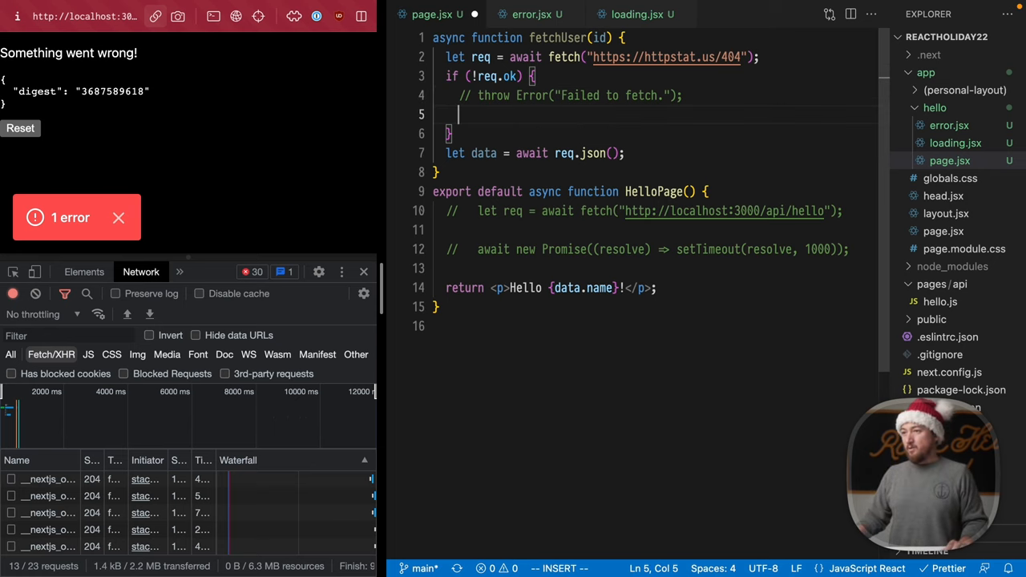
{"action": "type", "text": "return undefined;"}
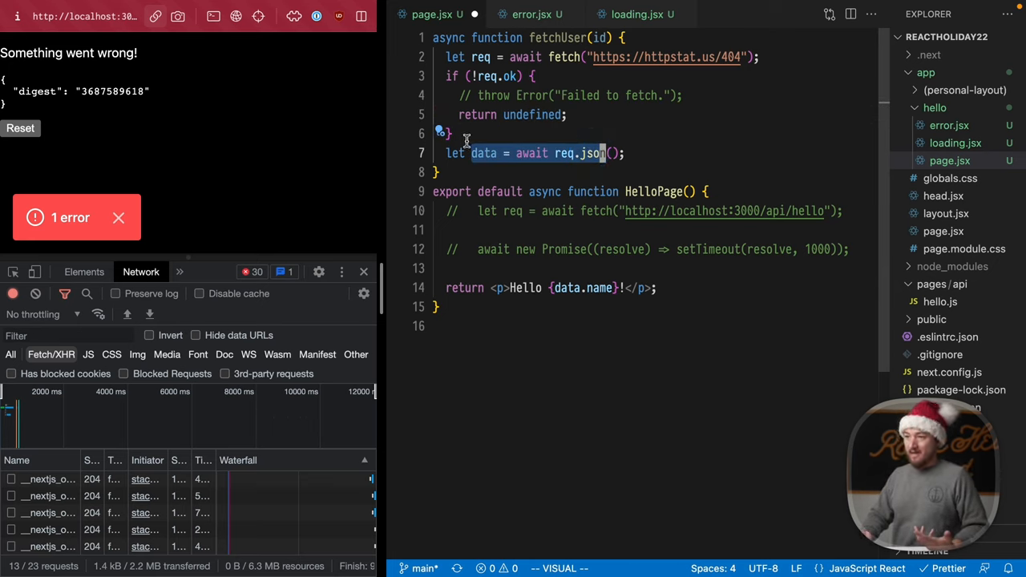
Step: In HelloPage add let user = await fetchUser(); if (!user) { notFound(); }
{"action": "left_click", "coordinate": [513, 212]}
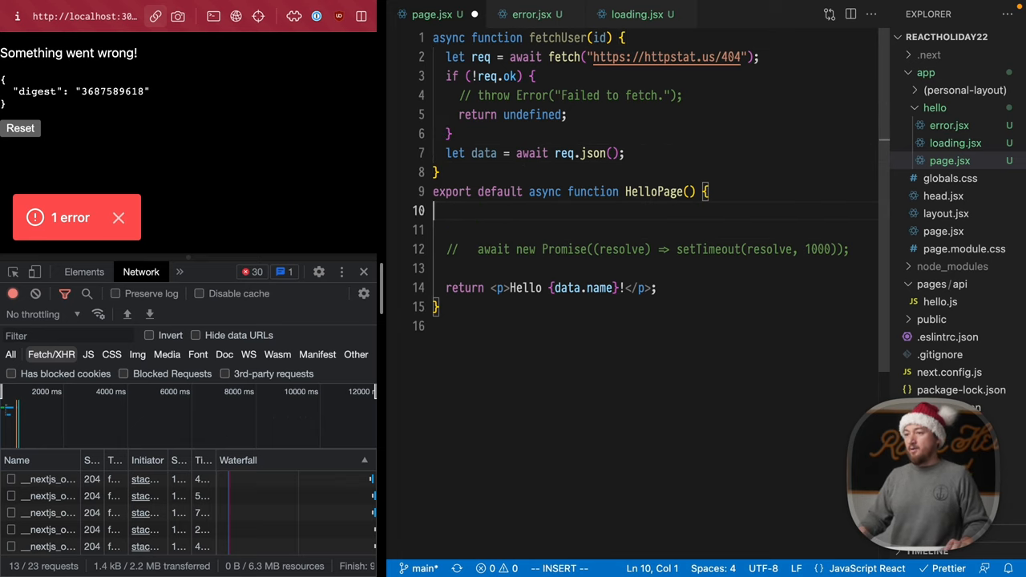
{"action": "type", "text": "let user ="}
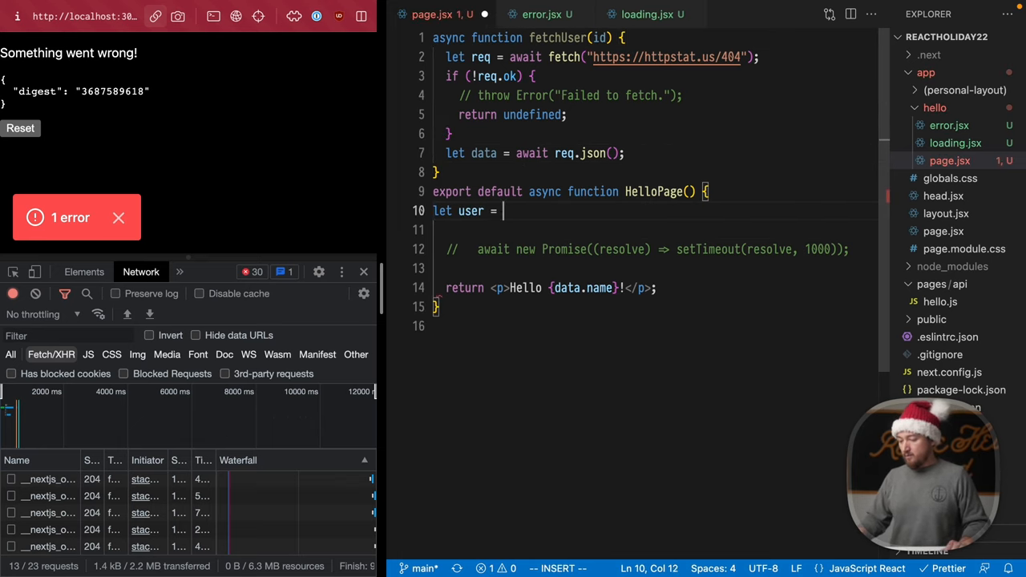
{"action": "type", "text": "await fetchUser();"}
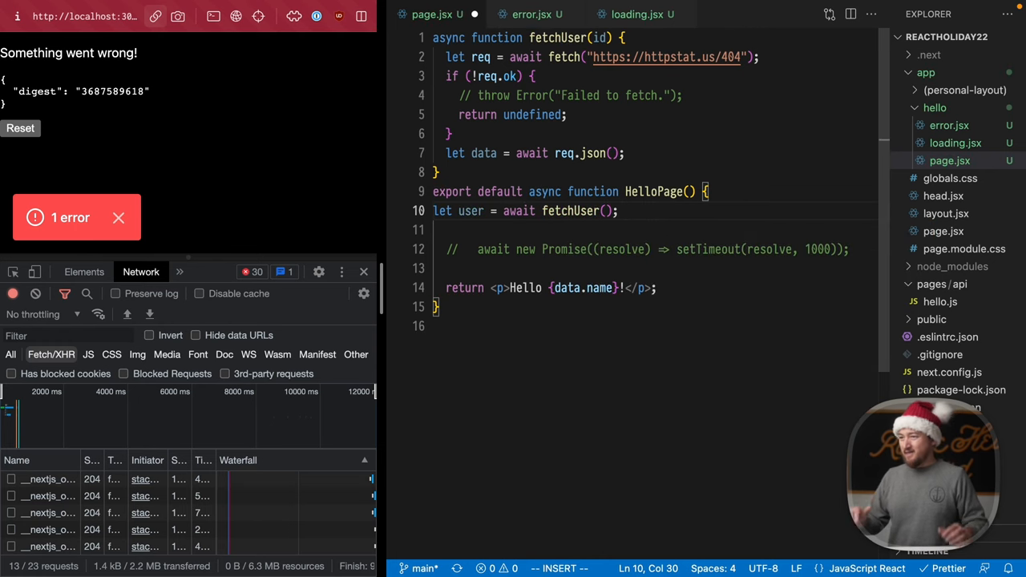
{"action": "type", "text": "if"}
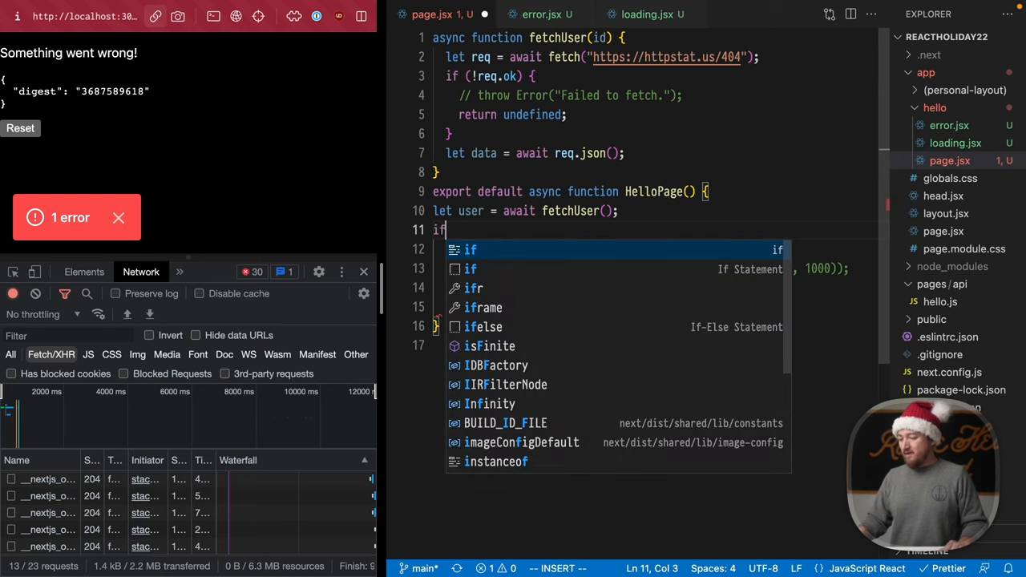
{"action": "type", "text": "(!user) {"}
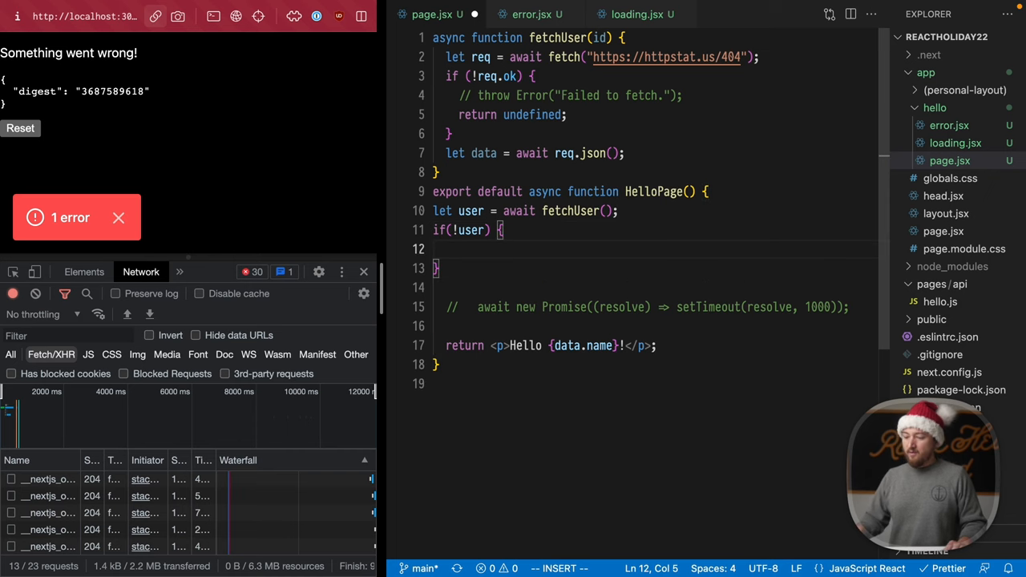
{"action": "type", "text": "notFound"}
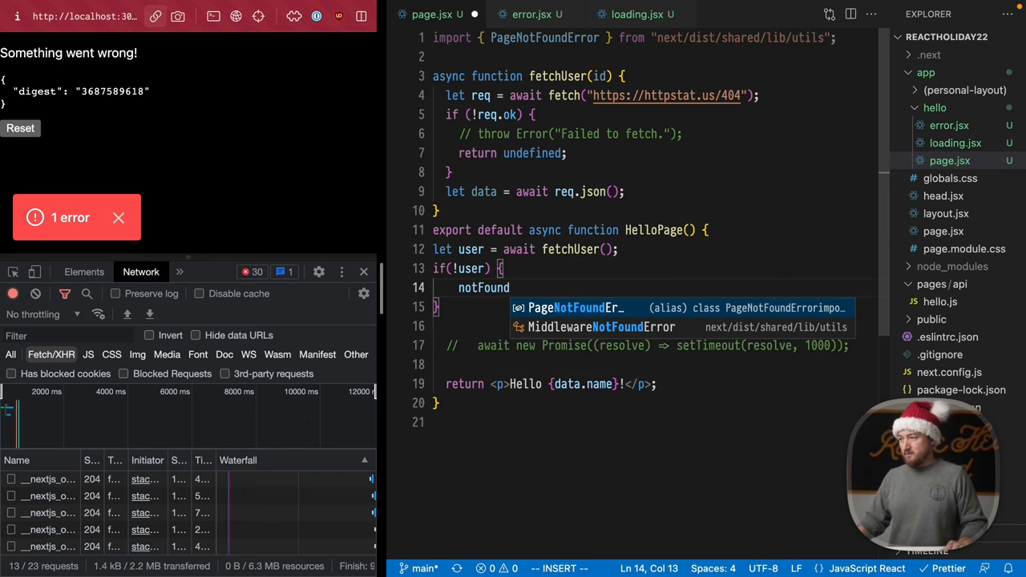
{"action": "type", "text": "()"}
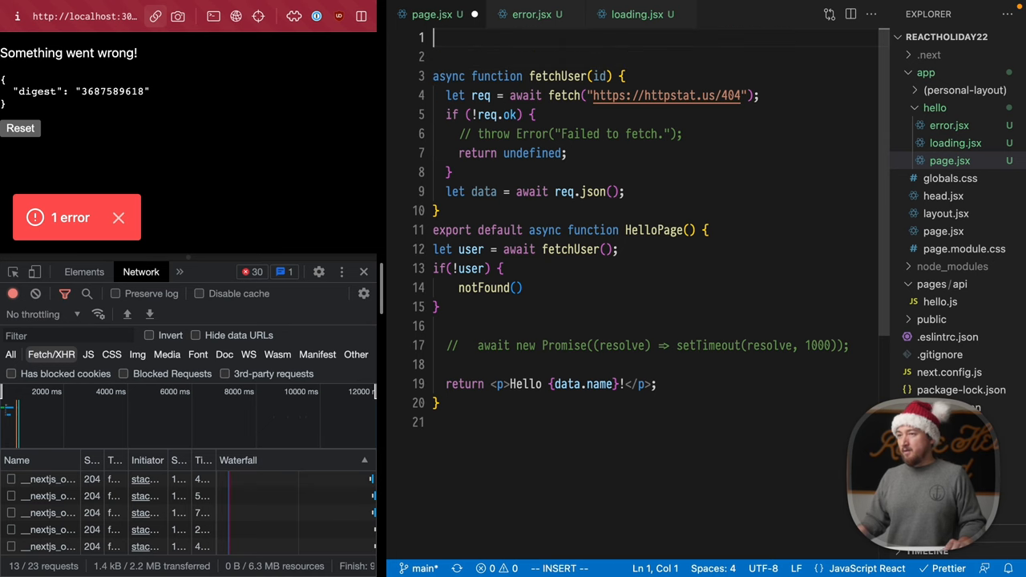
Step: Add import { notFound } from "next/navigation" at the top of page.jsx
{"action": "type", "text": "import { notFound } from \"next/navigation\""}
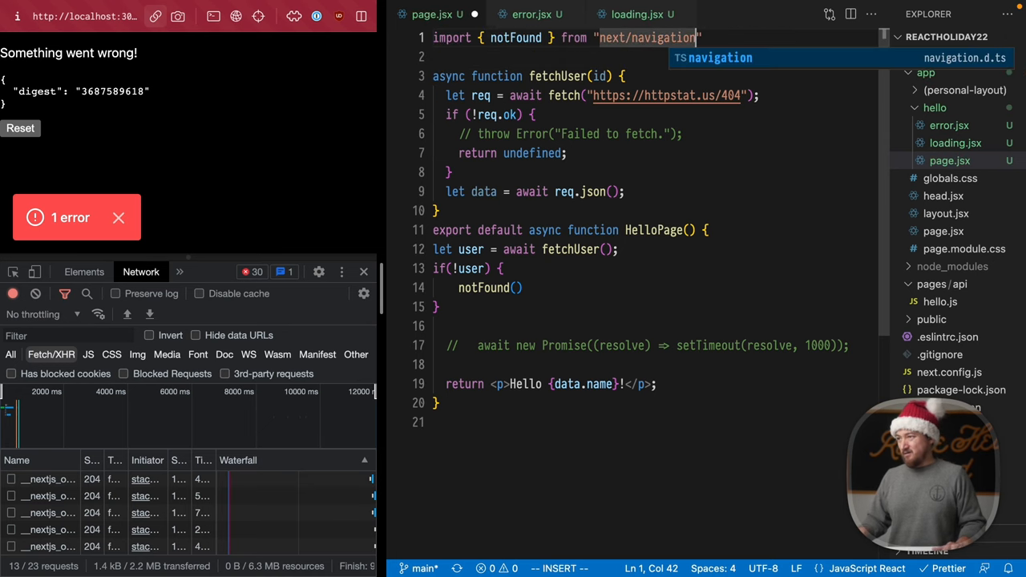
{"action": "key", "text": "Escape"}
{"action": "type", "text": "return"}
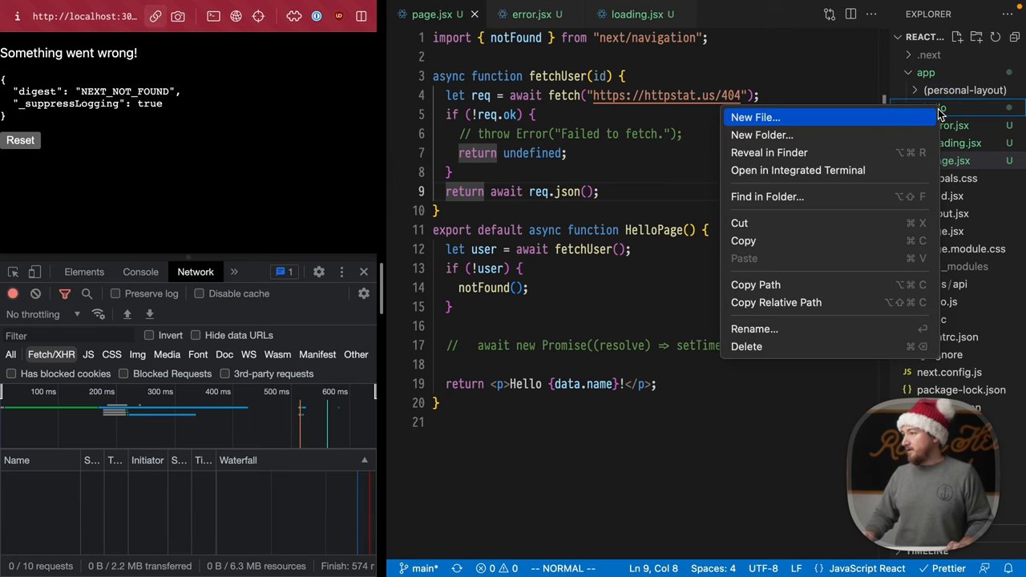
Step: Create not-found.jsx in the hello folder with a HelloNotFound component returning <p>Page not found</p>
{"action": "left_click", "coordinate": [754, 117]}
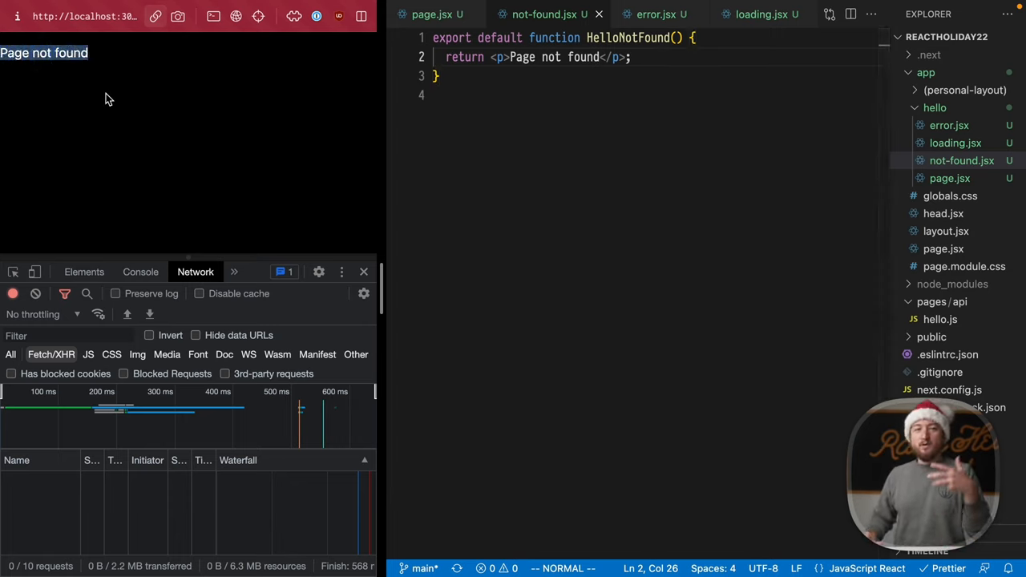
{"action": "left_click", "coordinate": [433, 14]}
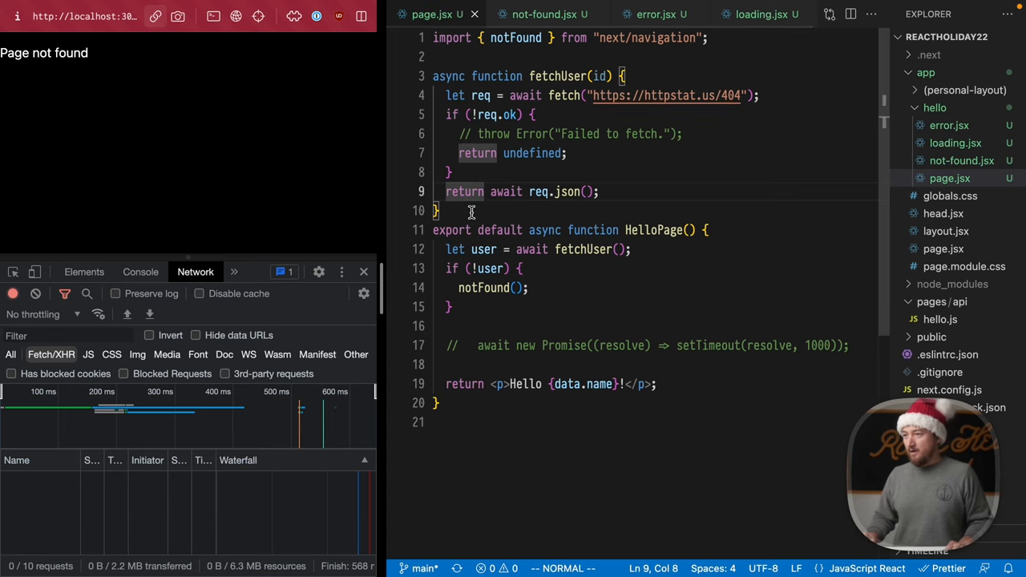
{"action": "left_click", "coordinate": [545, 14]}
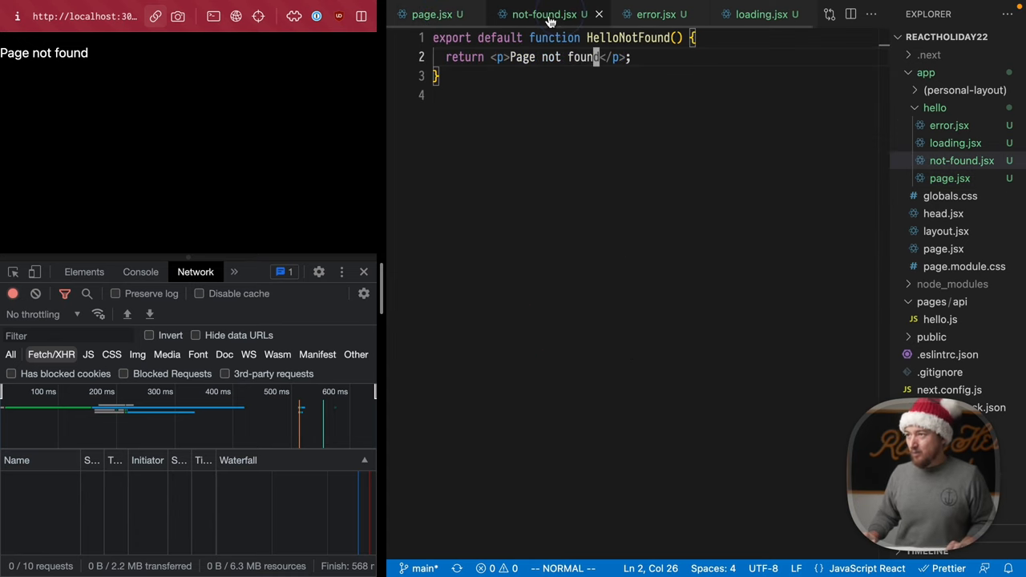
{"action": "mouse_move", "coordinate": [274, 133]}
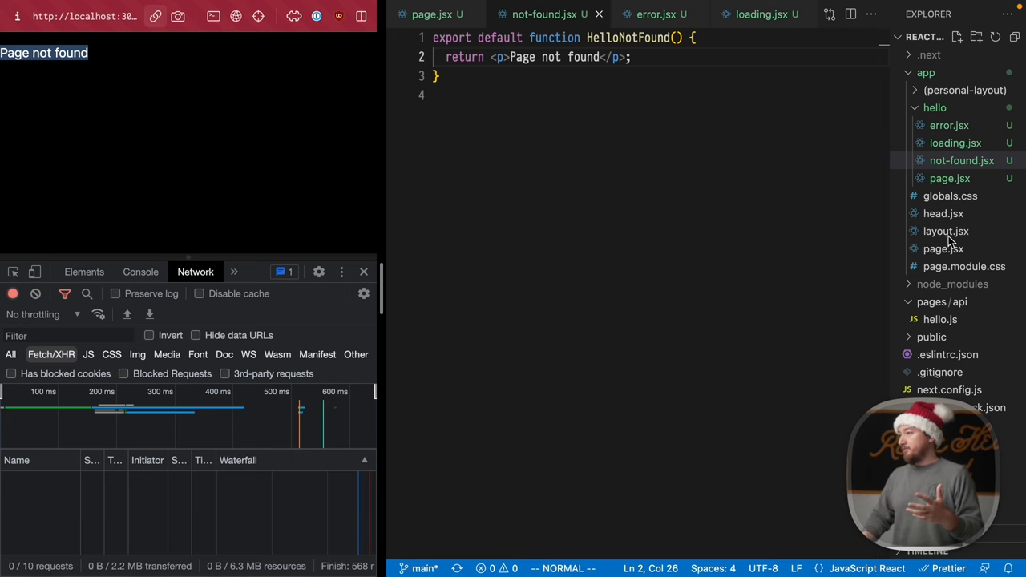
Step: In app/layout.jsx add a <header>MY APP</header> above the children via the Emmet header abbreviation
{"action": "left_click", "coordinate": [946, 231]}
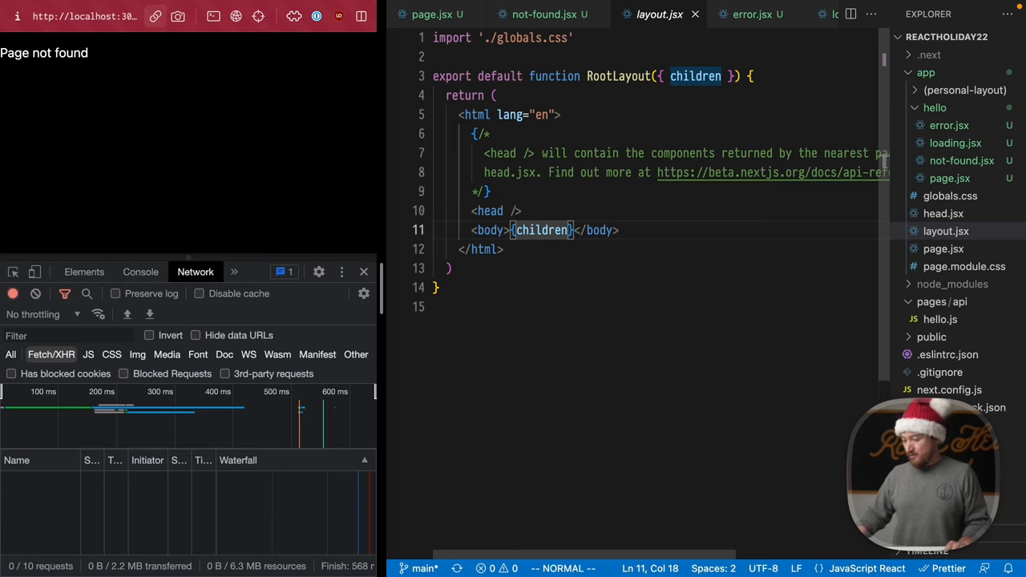
{"action": "type", "text": "he"}
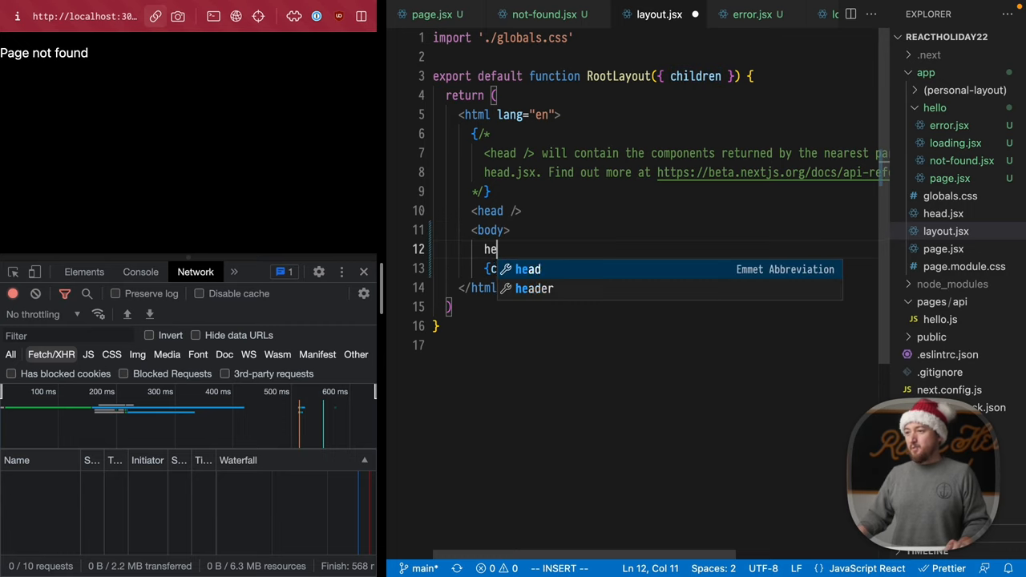
{"action": "key", "text": "Tab"}
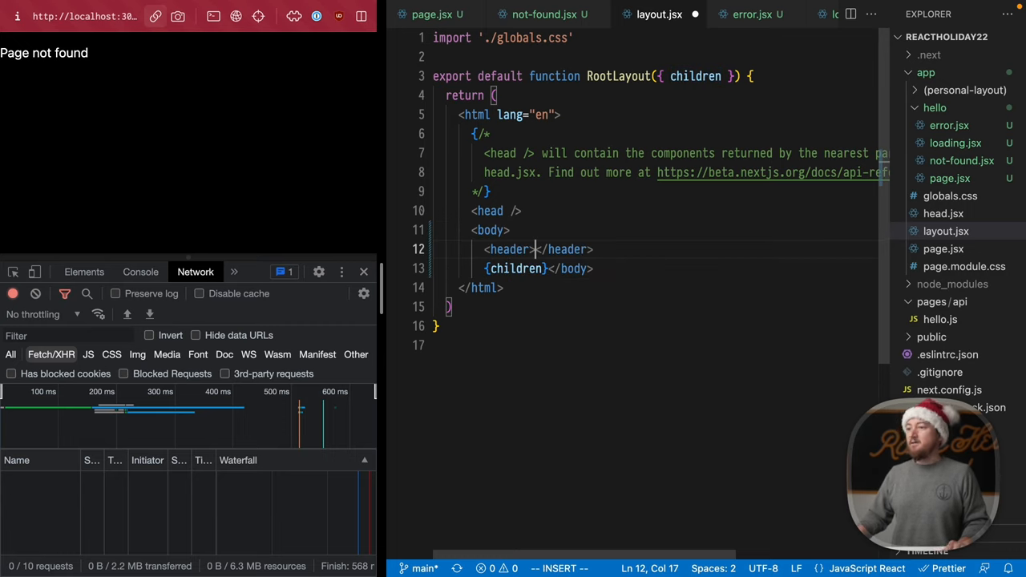
{"action": "type", "text": "MY APP"}
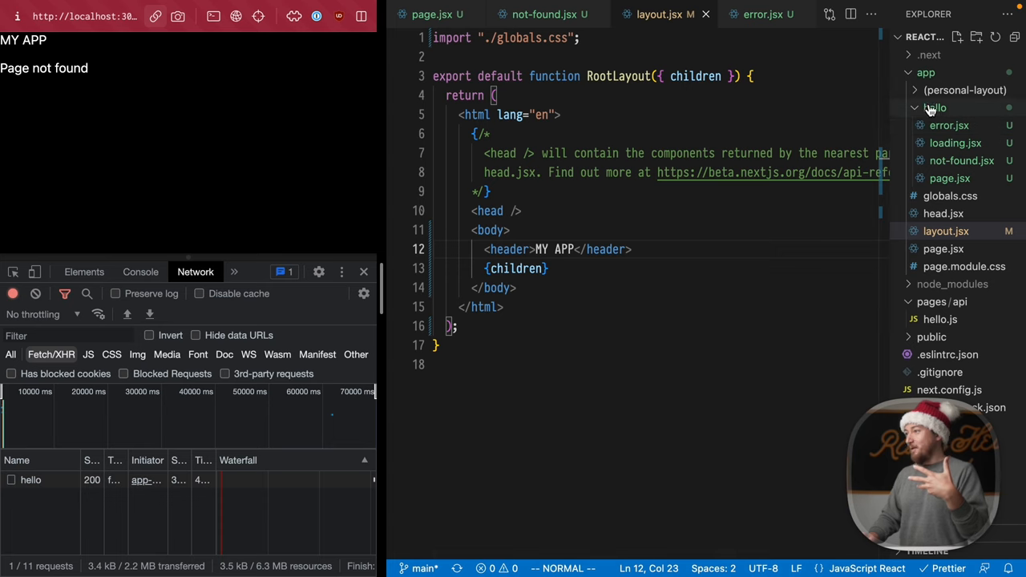
{"action": "left_click", "coordinate": [935, 108]}
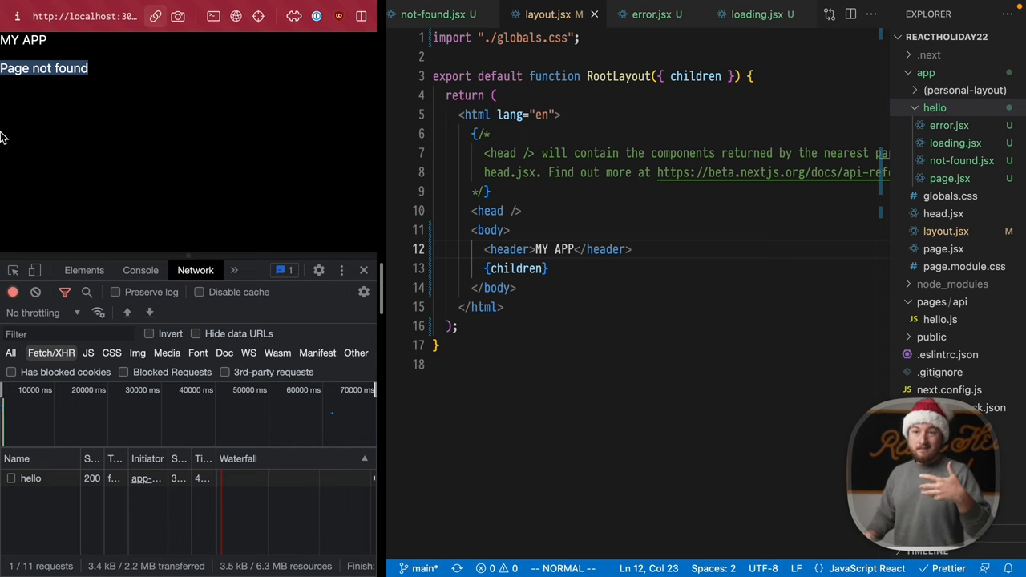
{"action": "mouse_move", "coordinate": [157, 77]}
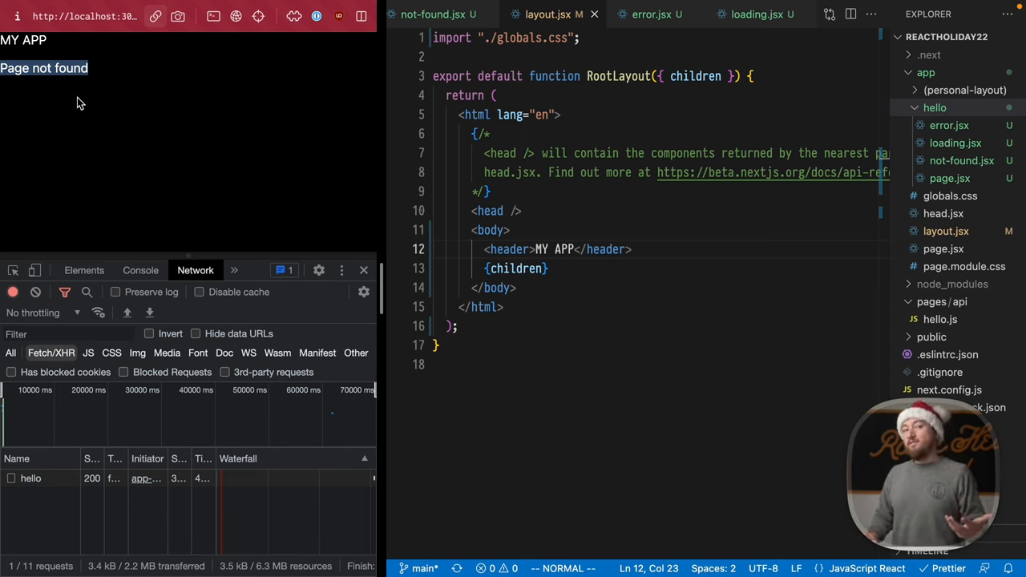
{"action": "mouse_move", "coordinate": [40, 175]}
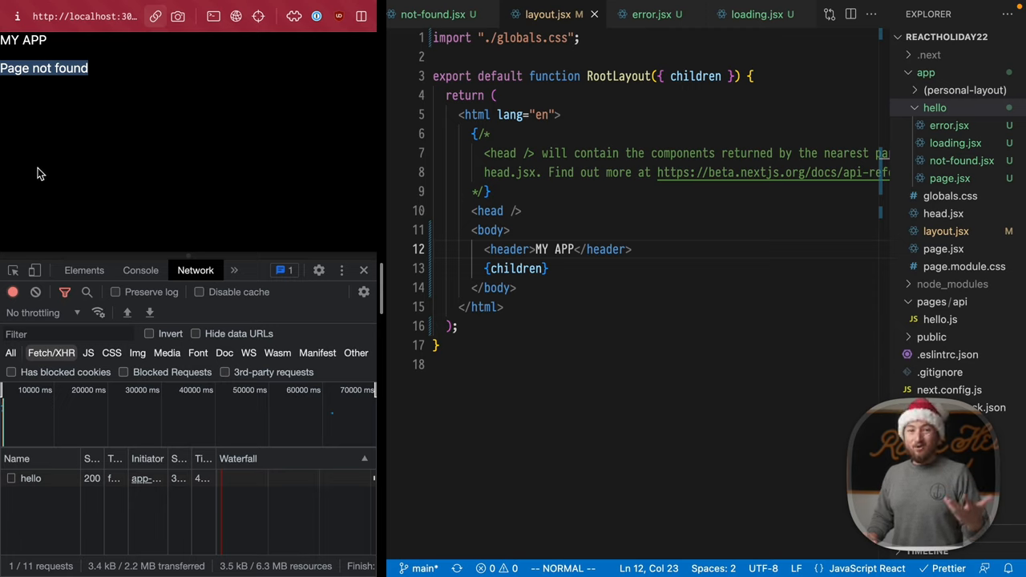
Step: Compare loading.jsx with not-found.jsx in the hello route, ending on not-found.jsx
{"action": "double_click", "coordinate": [44, 67]}
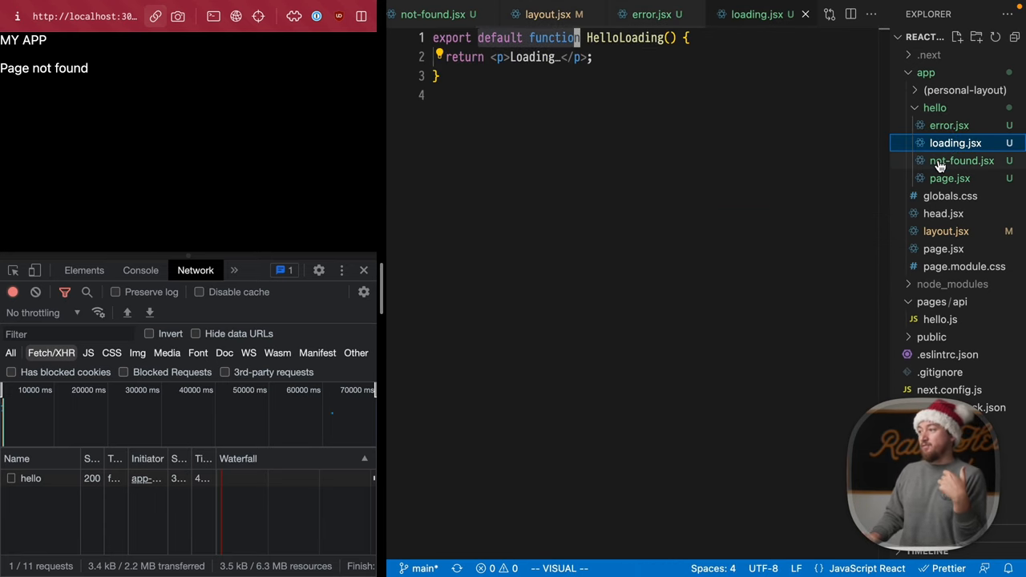
{"action": "left_click", "coordinate": [962, 161]}
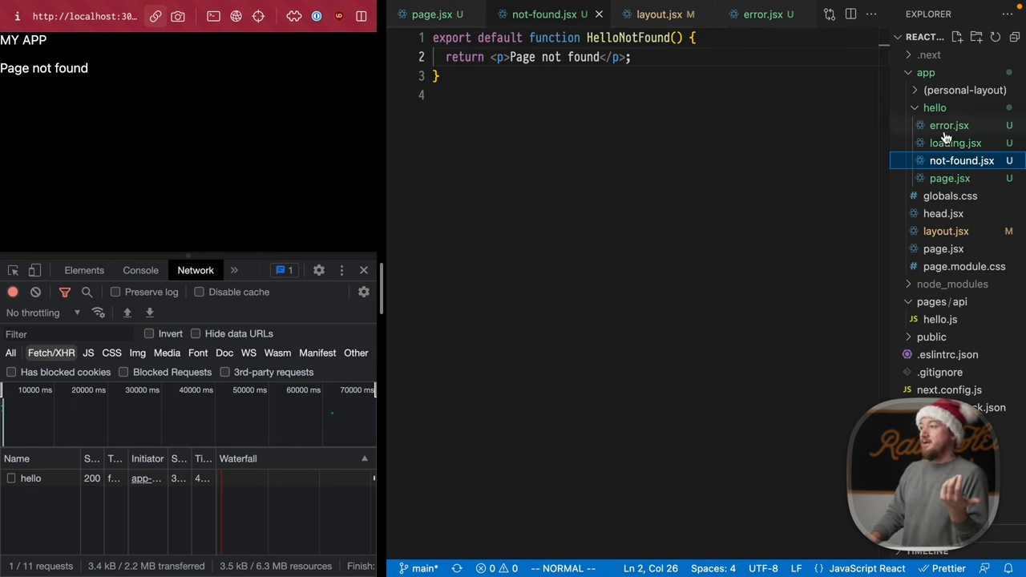
{"action": "left_click", "coordinate": [956, 143]}
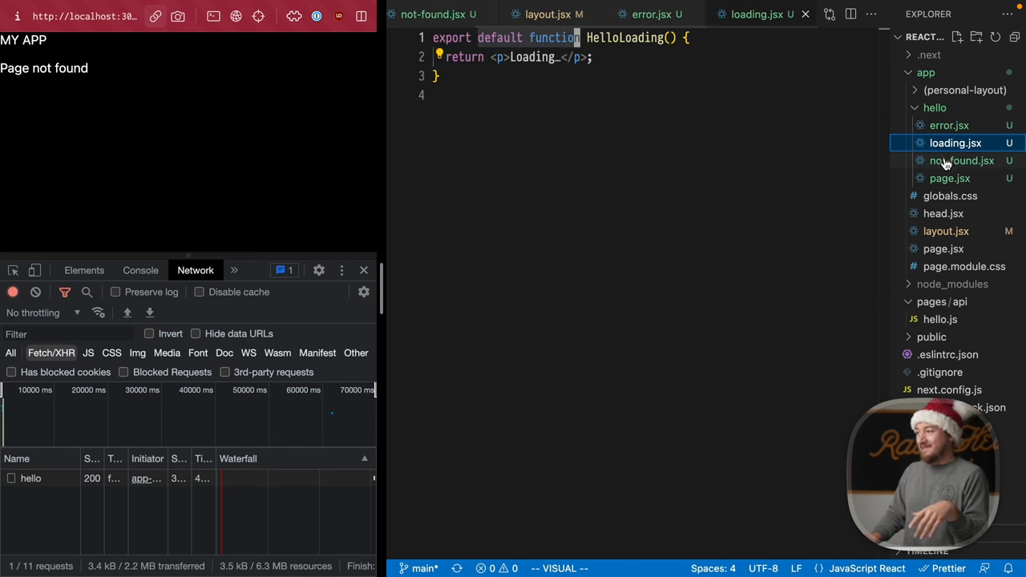
{"action": "left_click", "coordinate": [962, 160]}
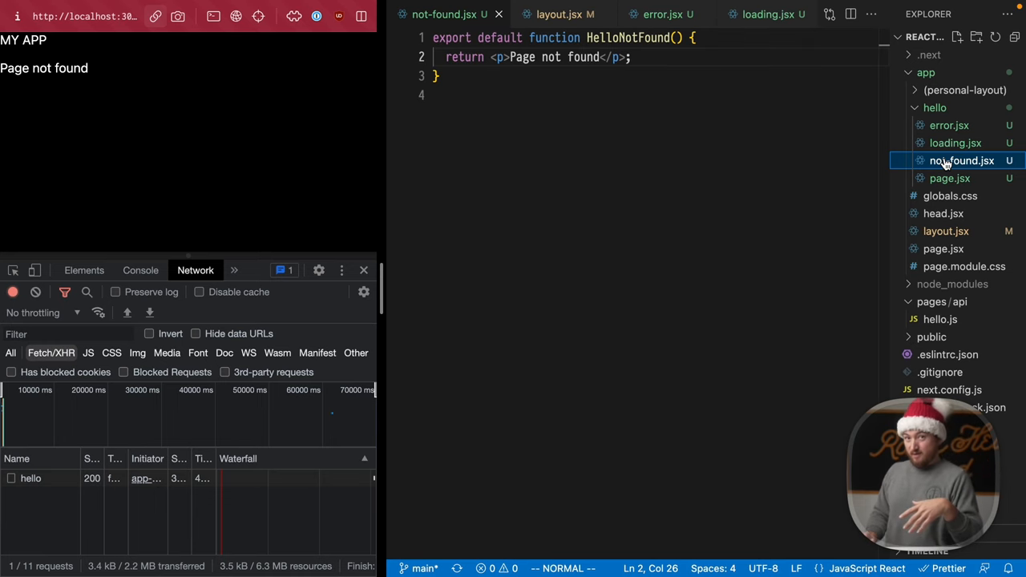